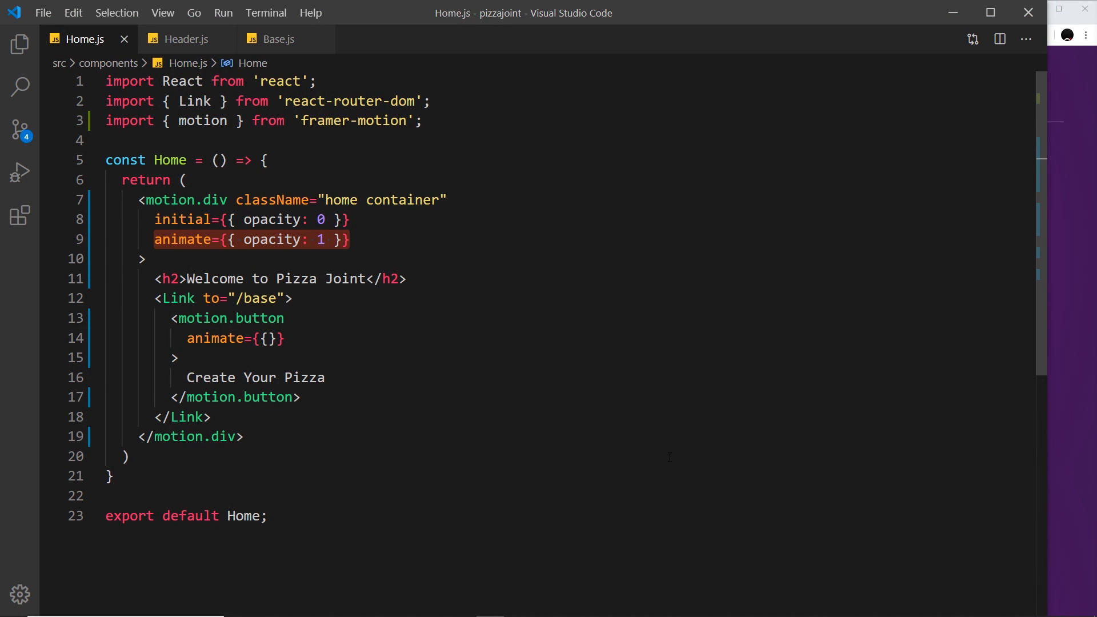
Add transition={{ delay: 1.5, duration: 1.5 }} to the home motion.div and save Home.js
left_click(251, 220)
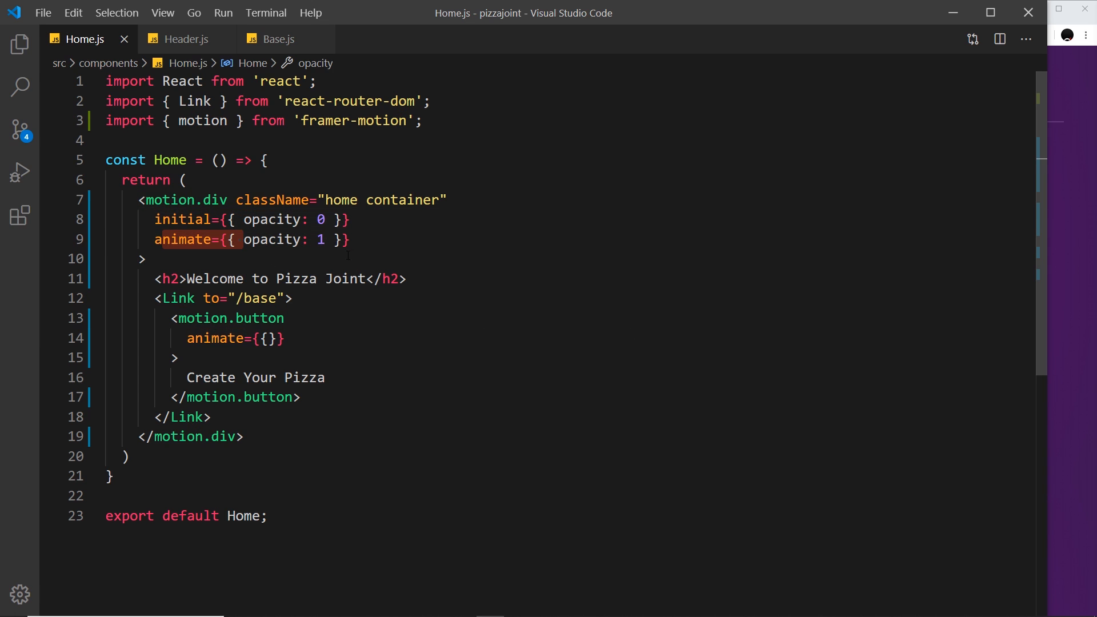
type("transition={{")
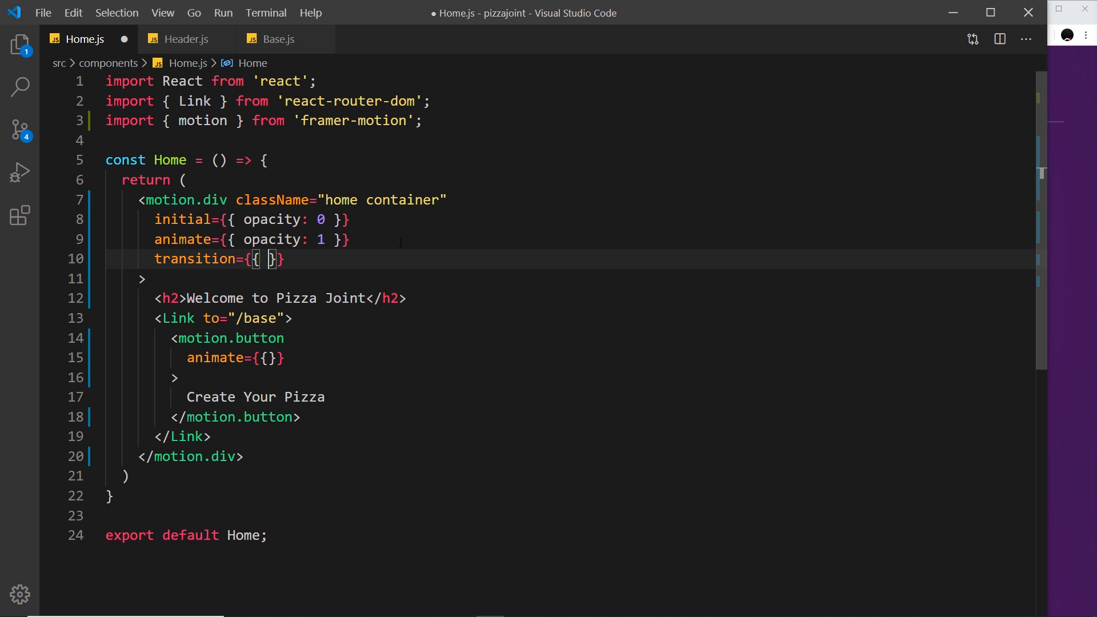
type("delay: 1")
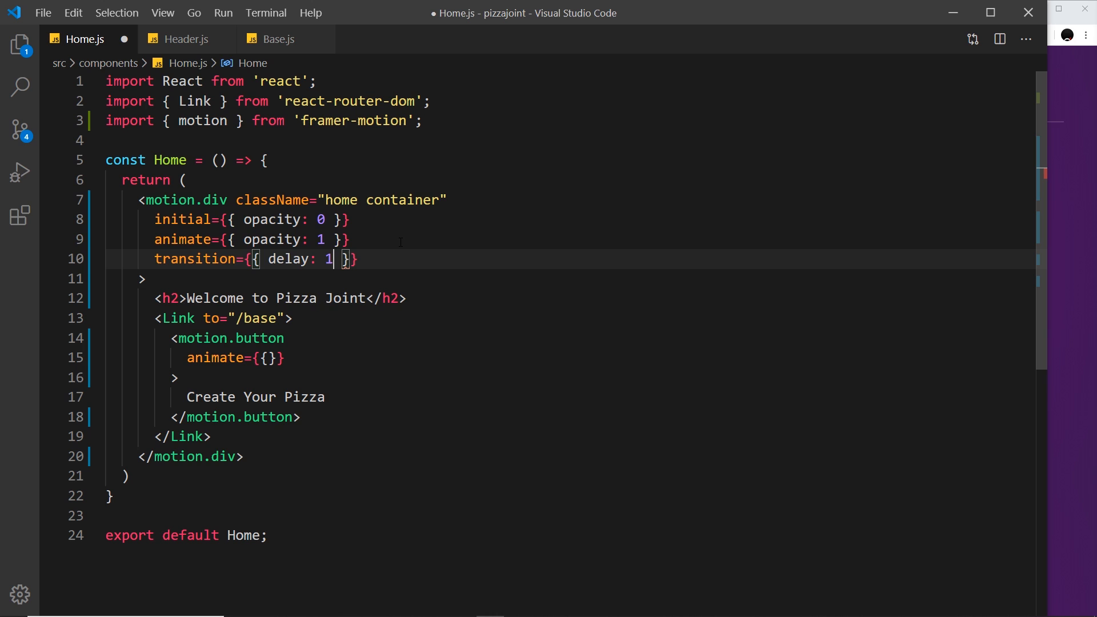
type(".5")
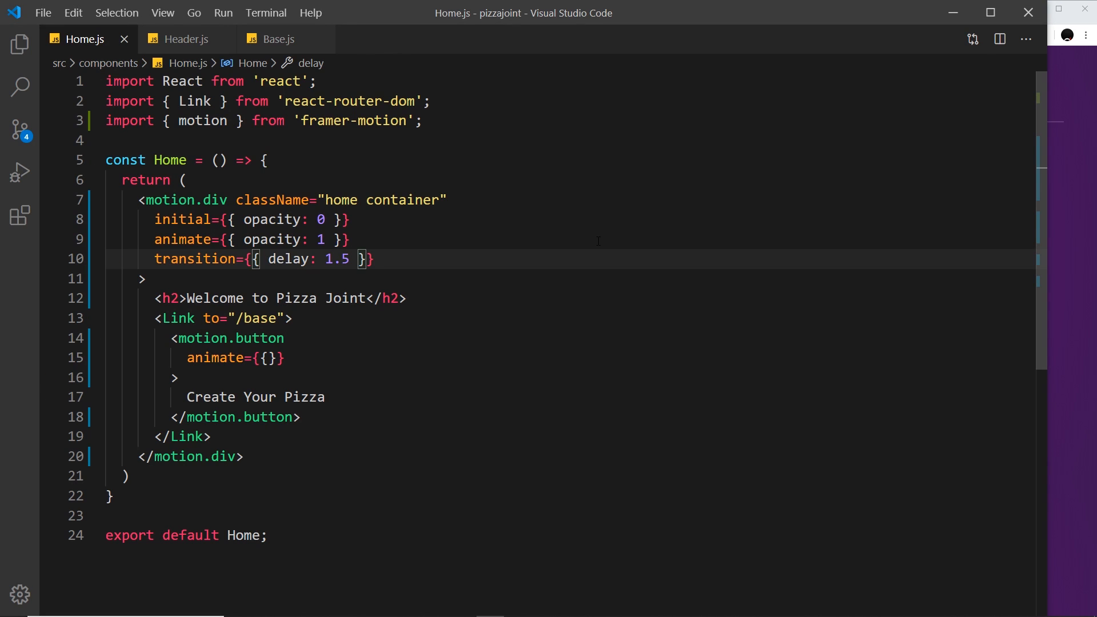
type(", duration")
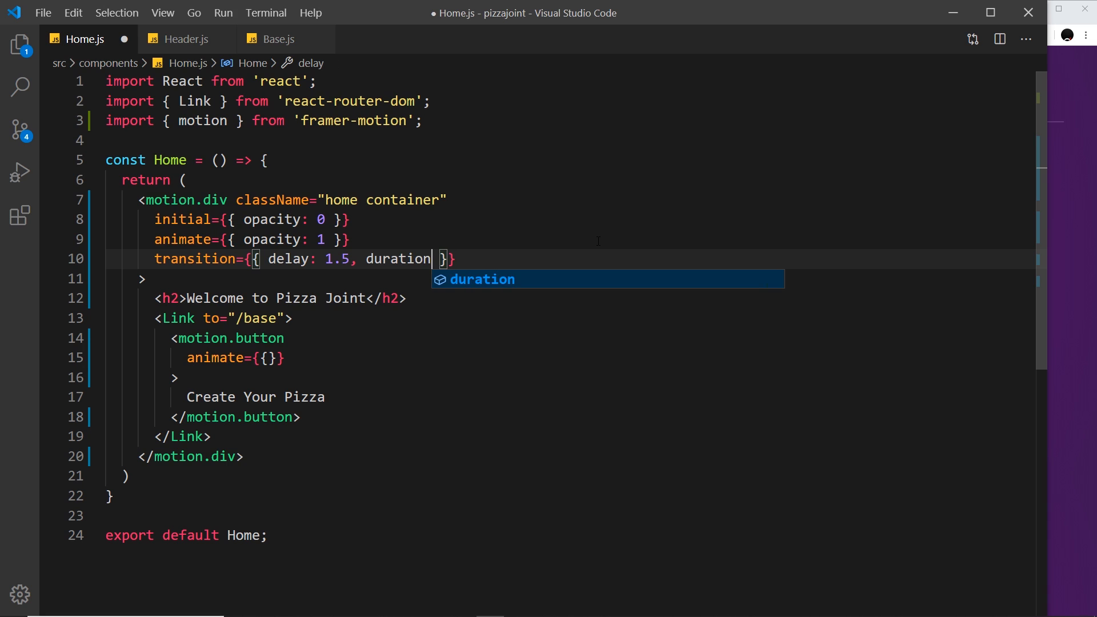
type(": 5")
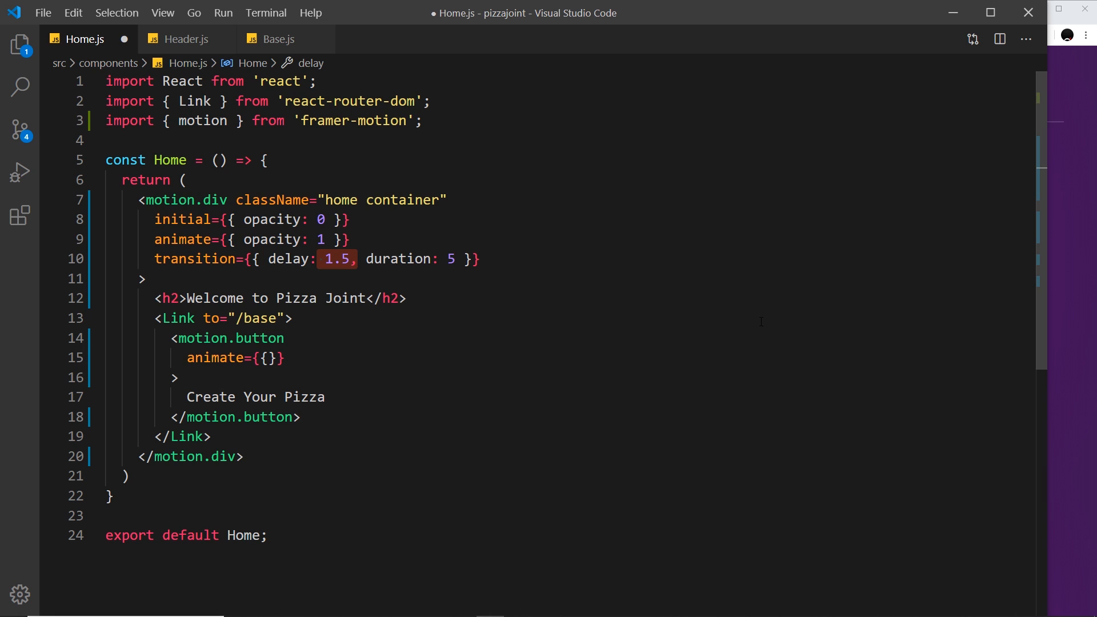
key("ctrl+s")
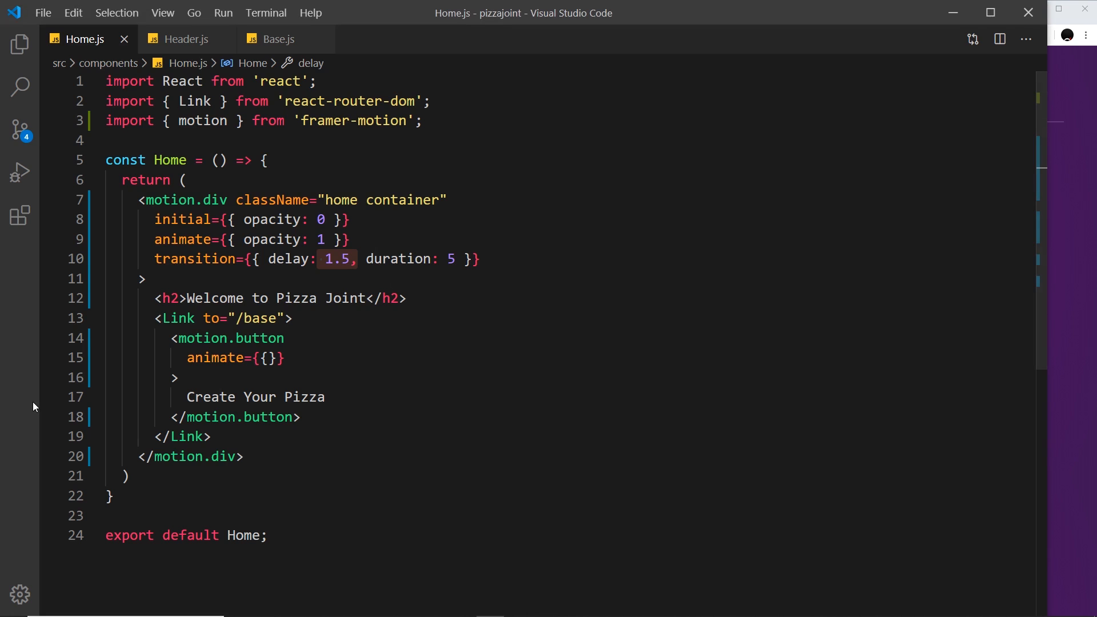
type("1.")
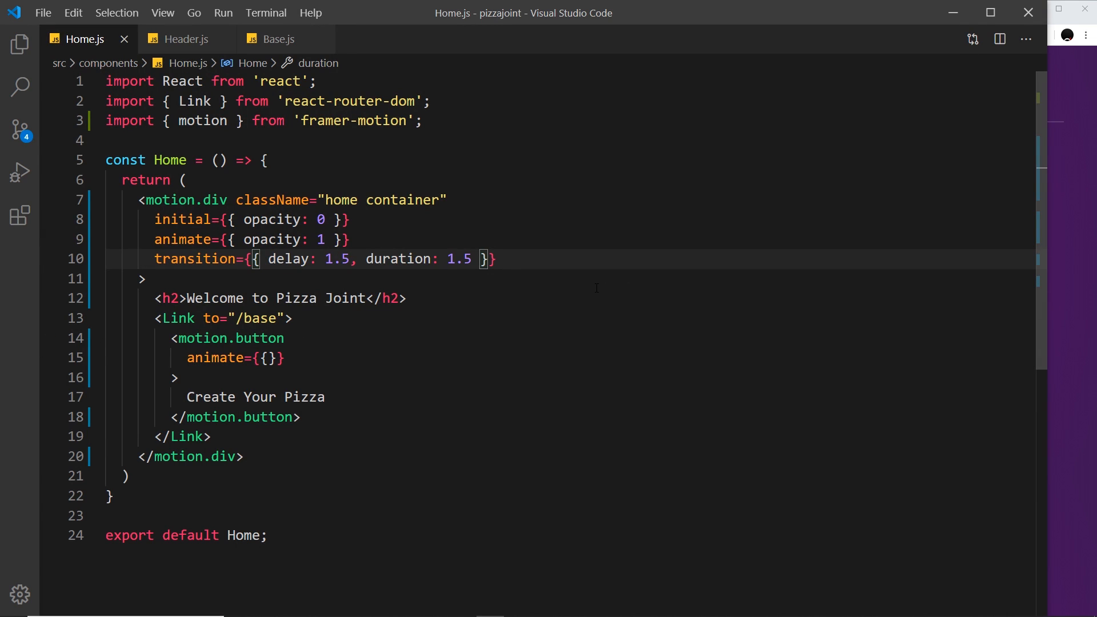
Switch to the Header.js file
left_click(185, 39)
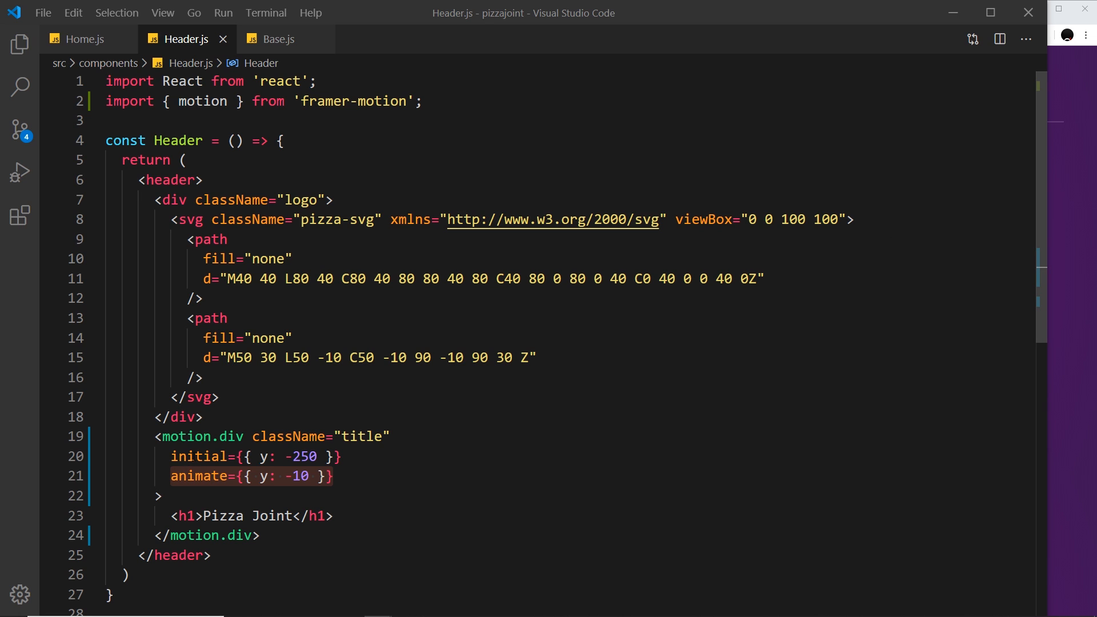
Add transition={{ delay: 0.2 }} to the title motion.div in Header.js
left_click_drag(162, 436, 162, 495)
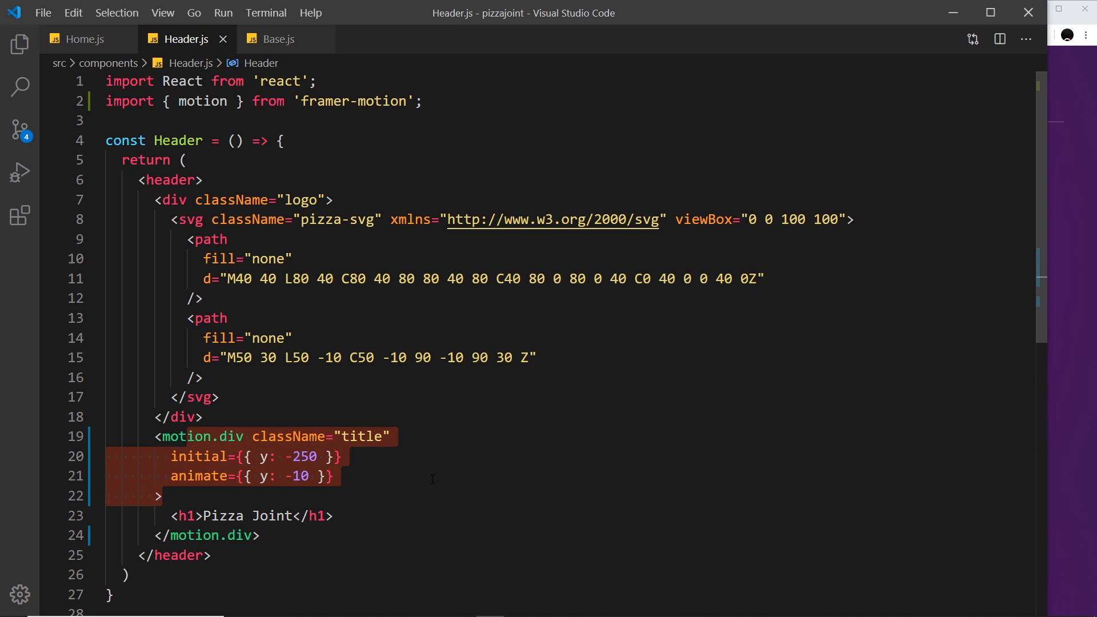
type("transition={")
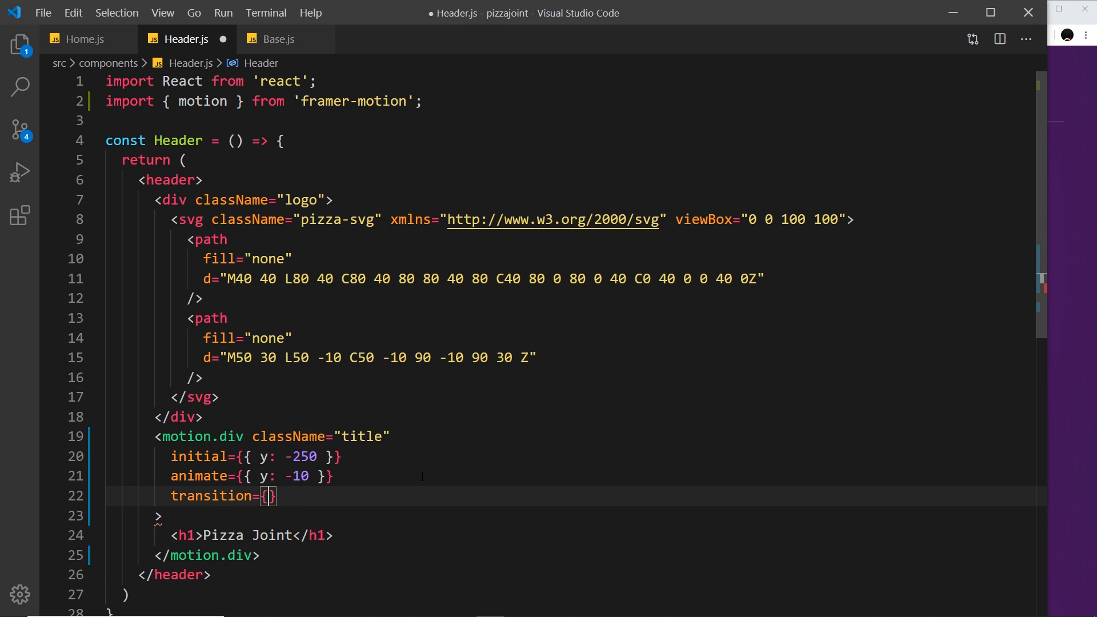
type("\" \"")
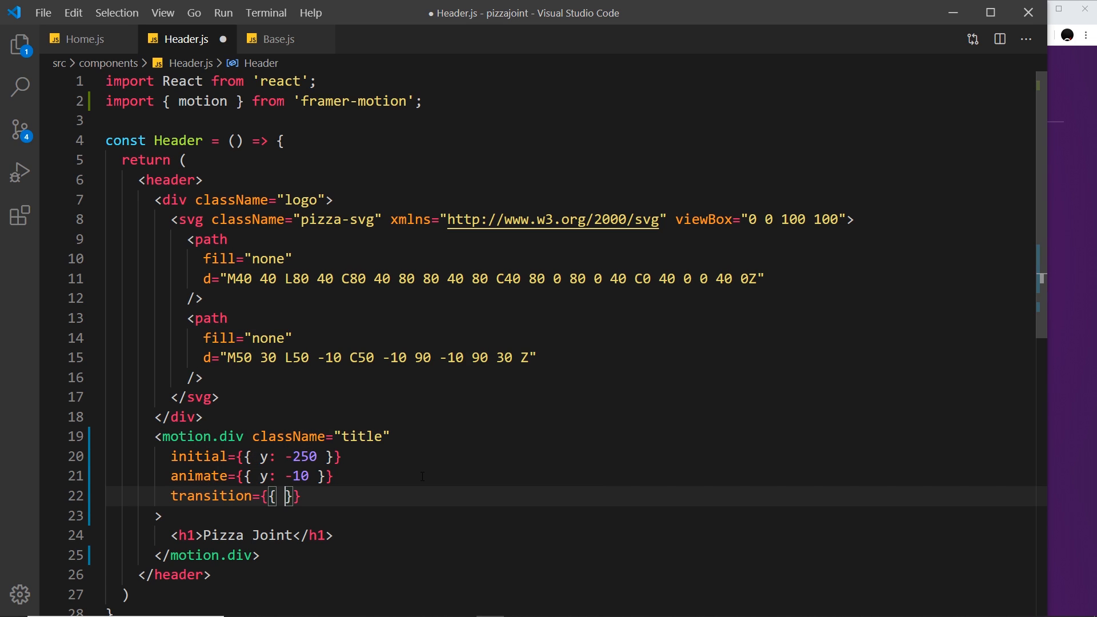
type("delay:")
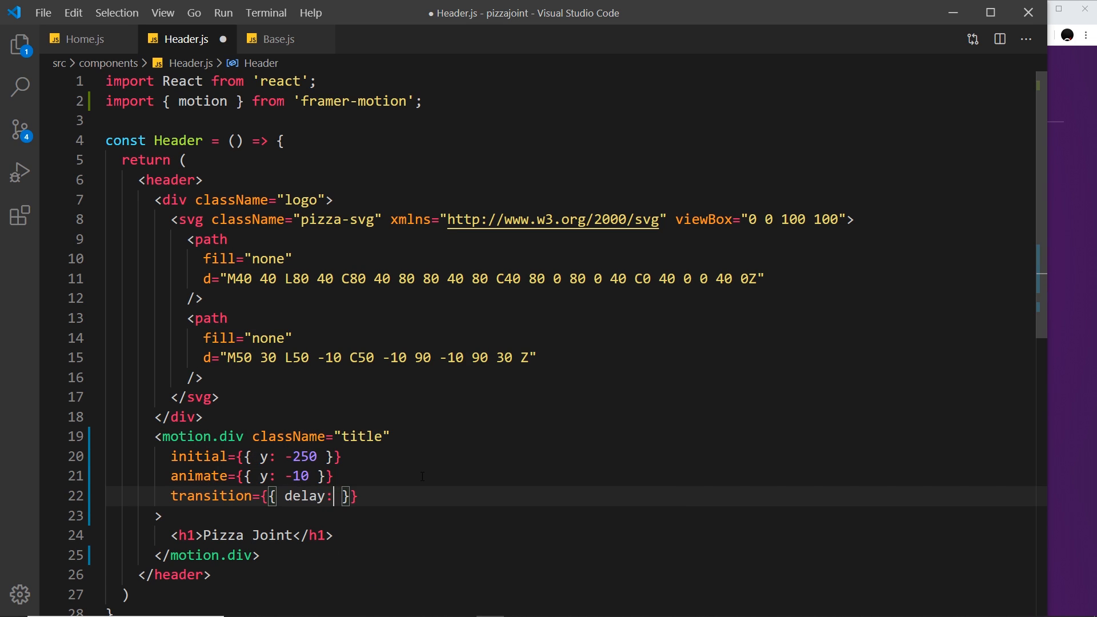
type("0.2")
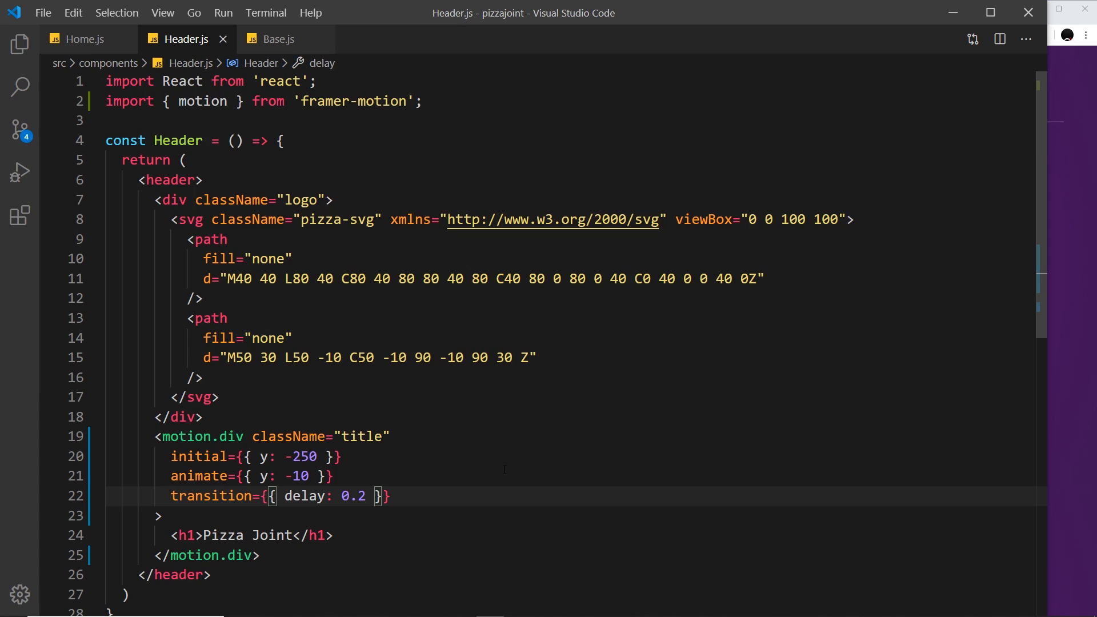
mouse_move(713, 372)
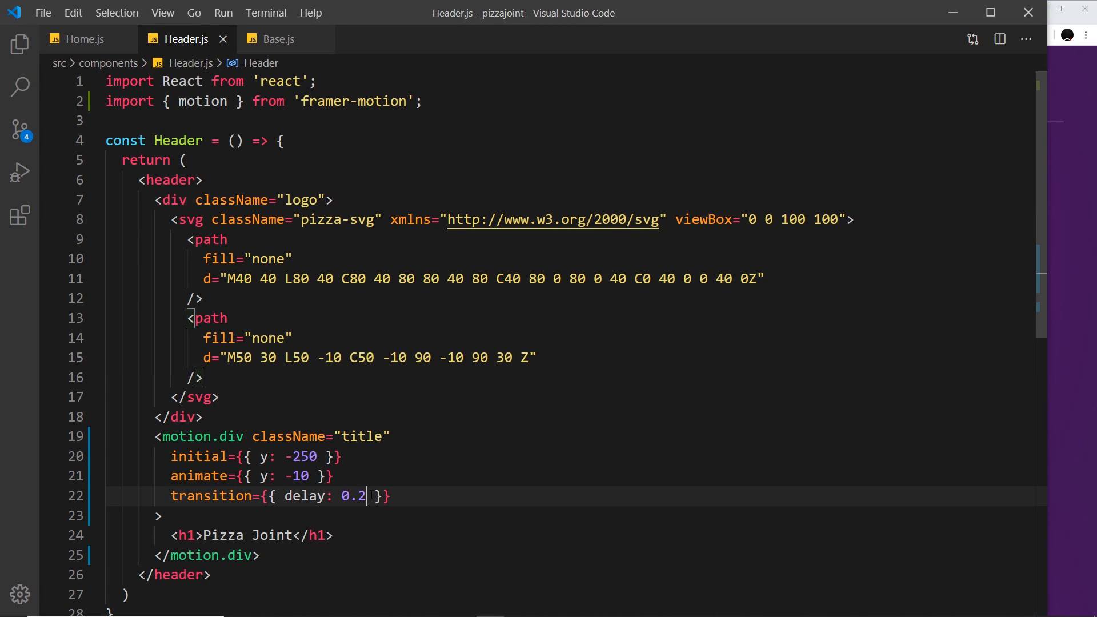
Set the title transition type to 'tween', preview it, then change it to 'spring'
type(", type")
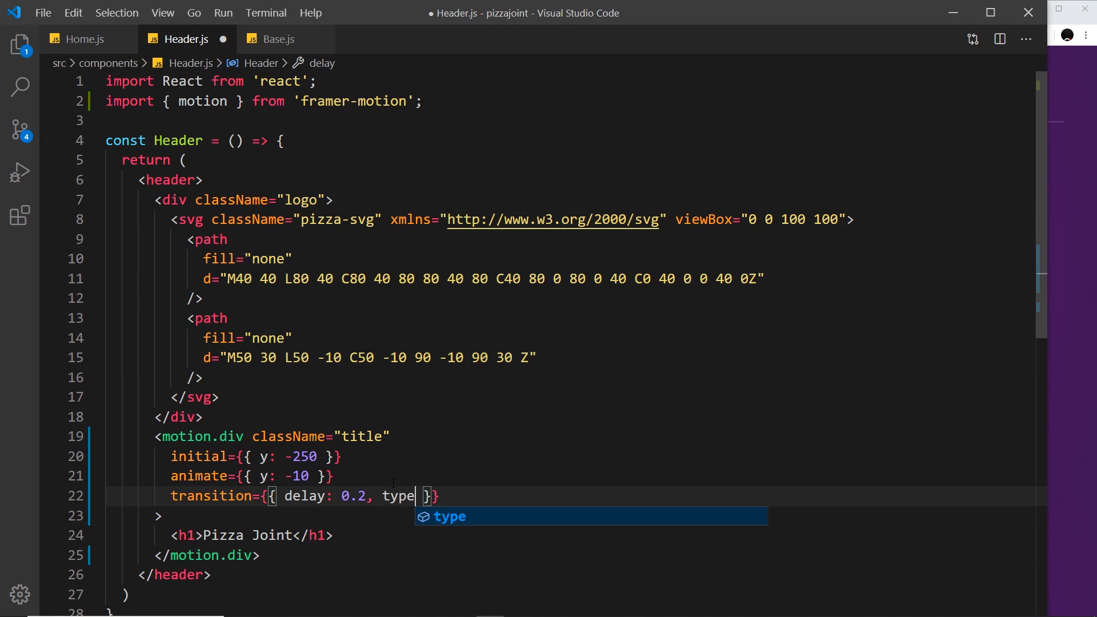
type(": 'tween'")
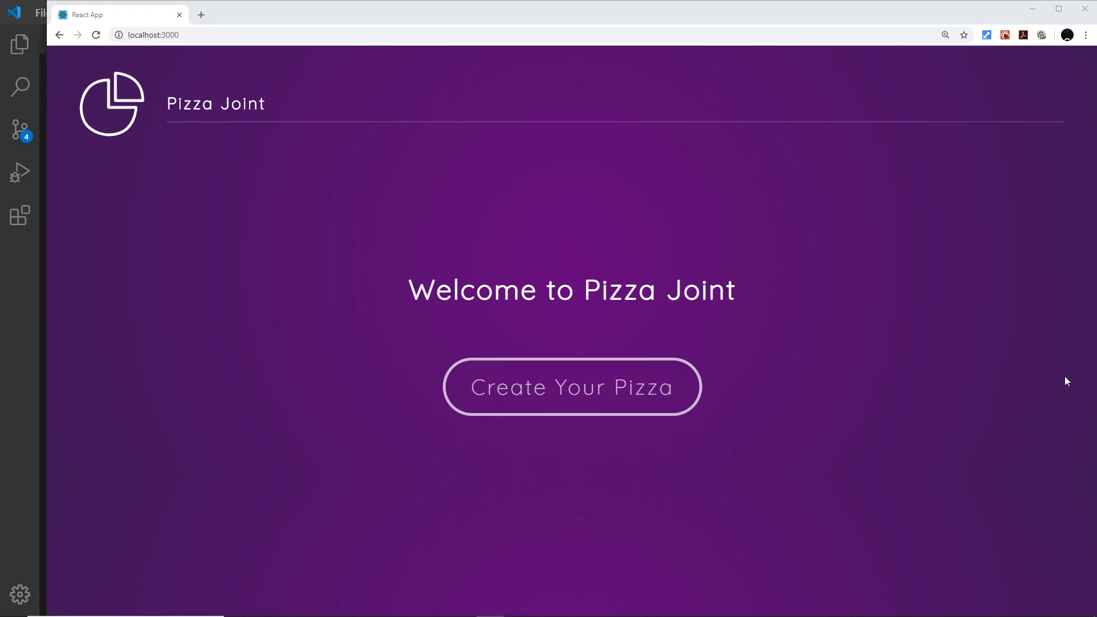
left_click(571, 386)
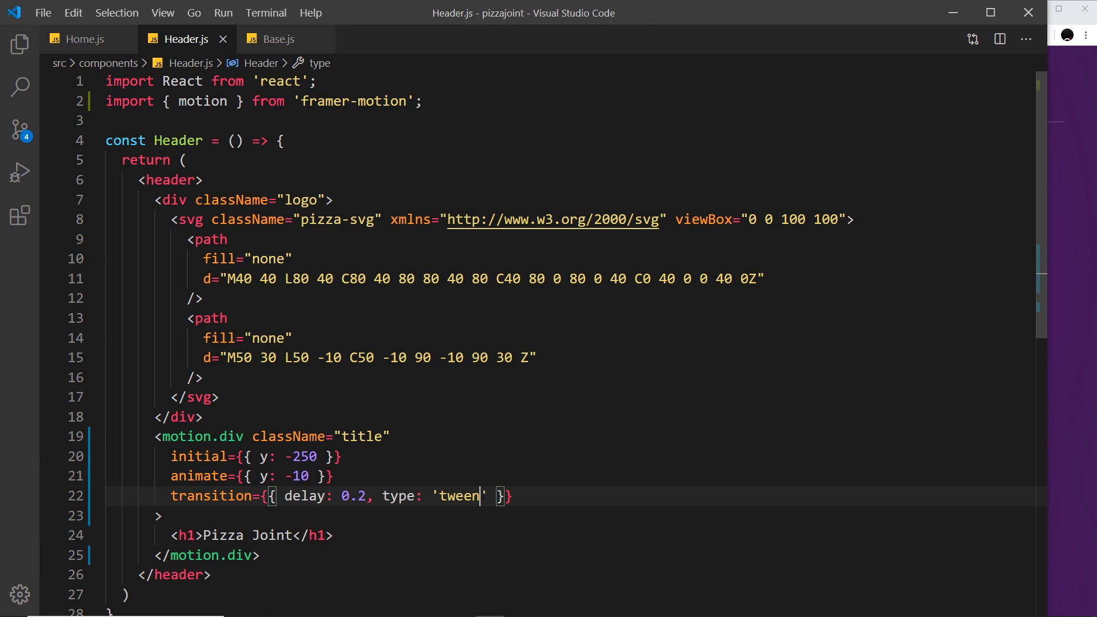
type("pring")
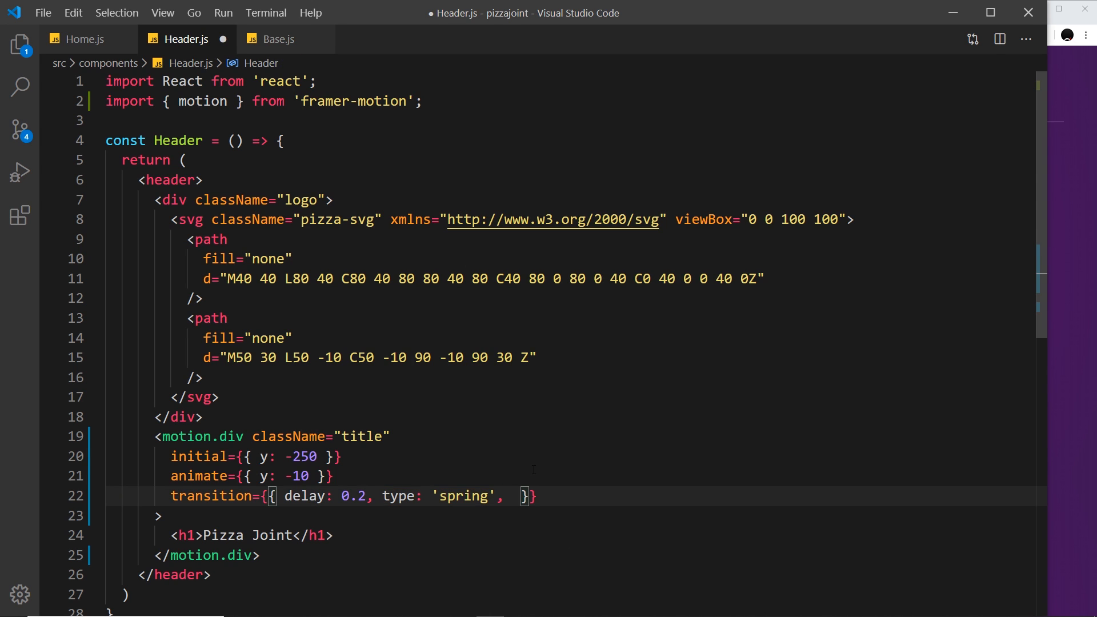
Add stiffness 120 to the title spring, try 500 and save, then settle on 120
type("stiffness:")
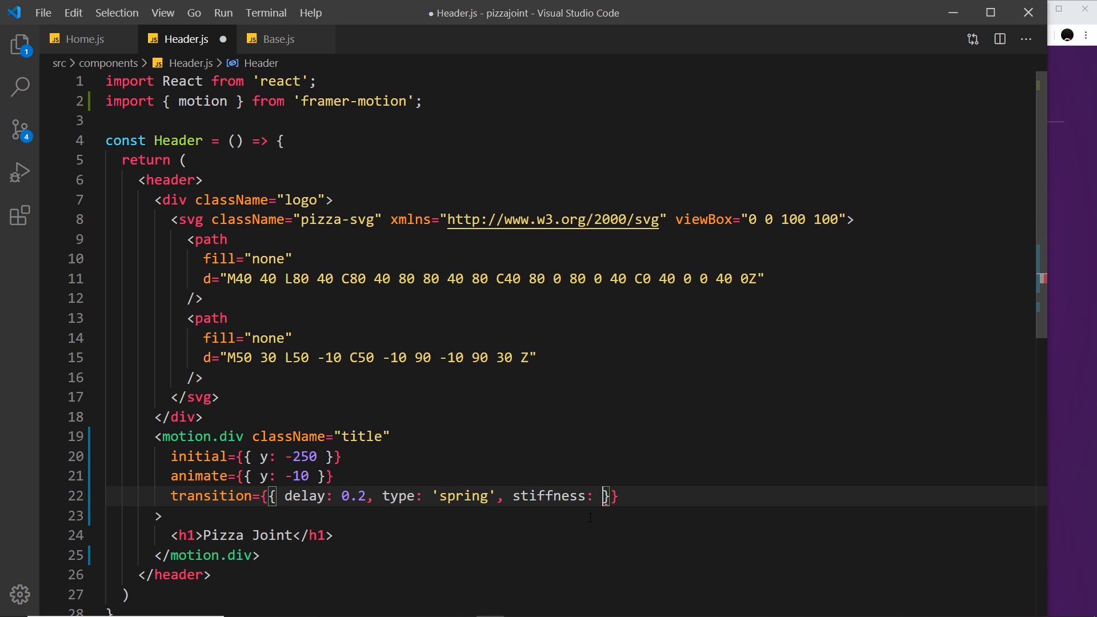
type("120")
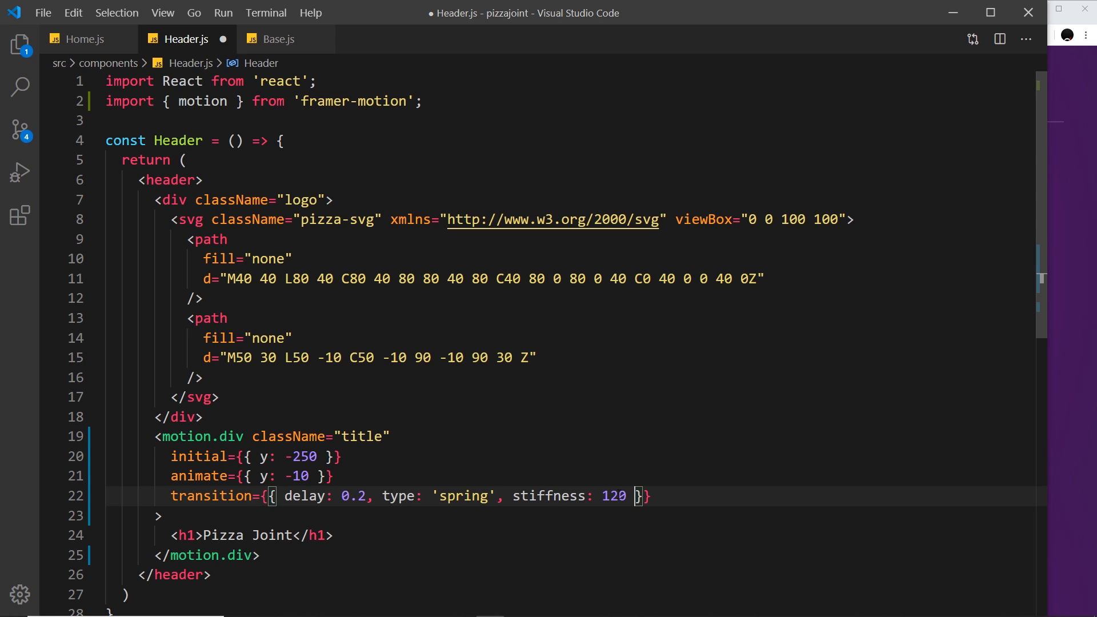
type("500")
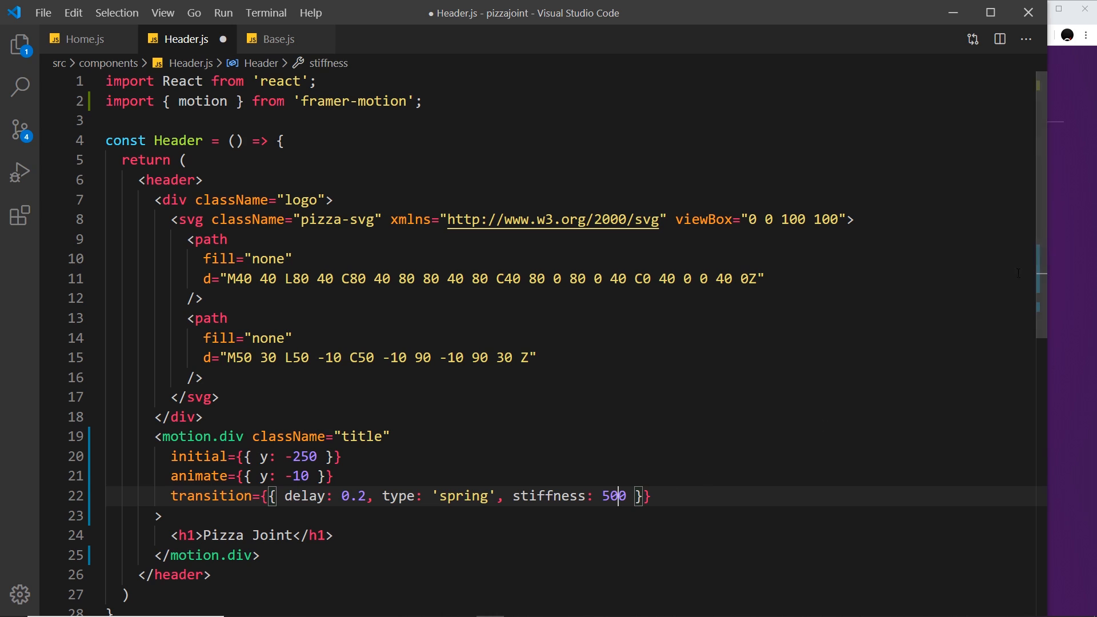
key("ctrl+s")
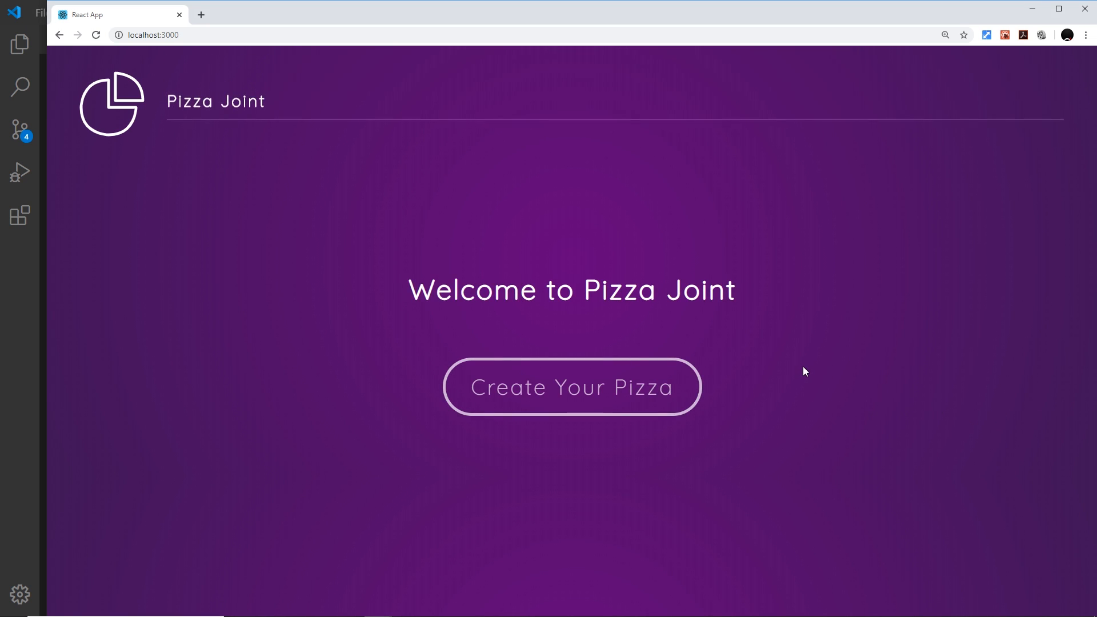
mouse_move(27, 512)
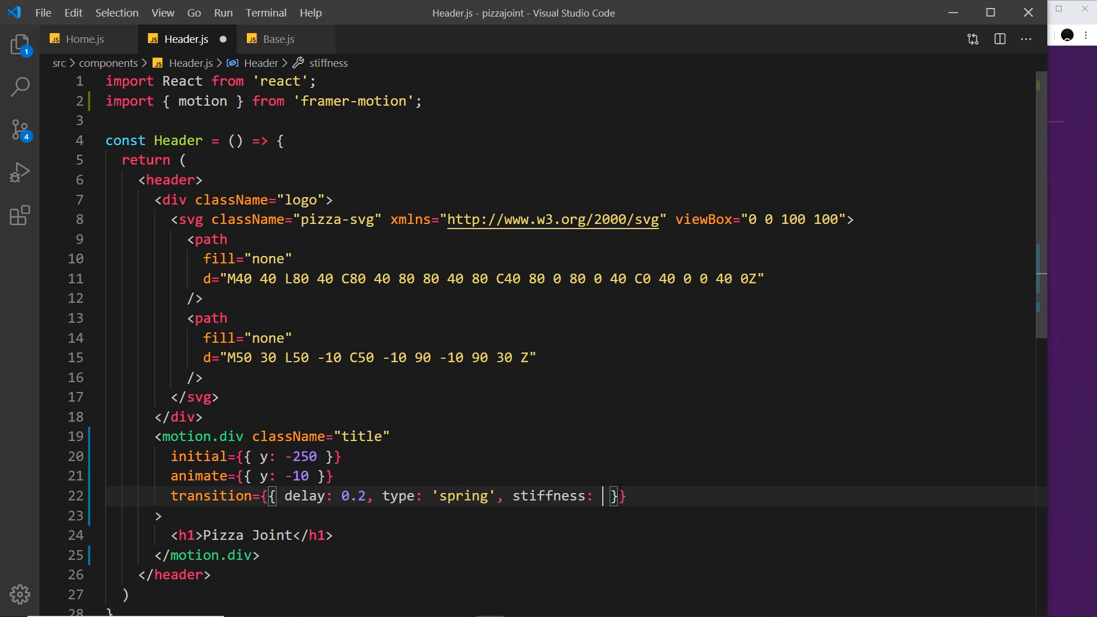
type("120")
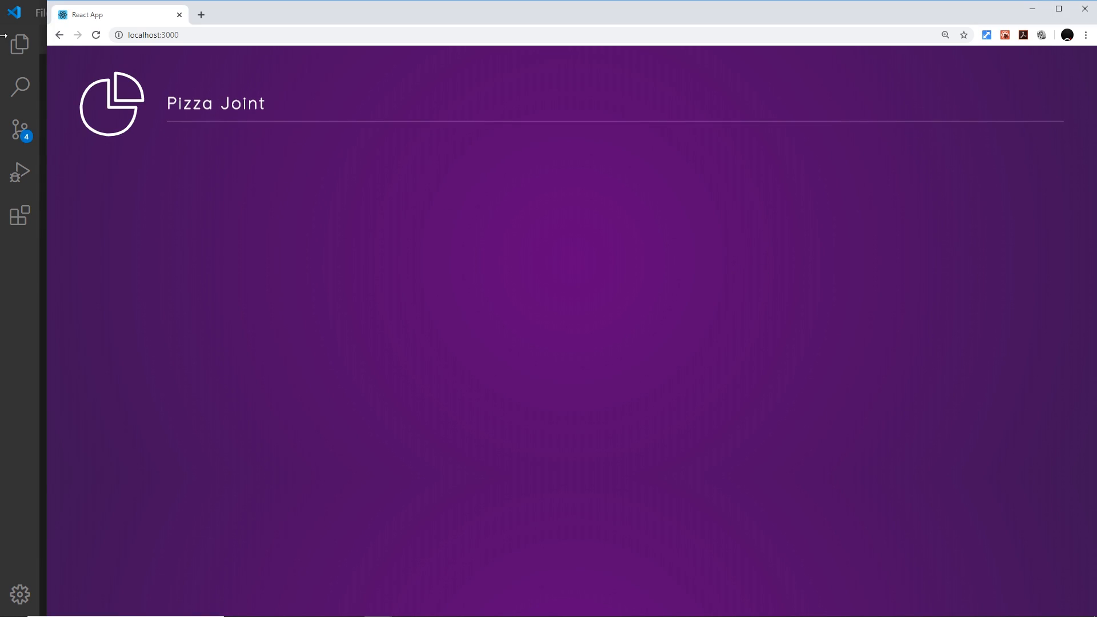
mouse_move(341, 475)
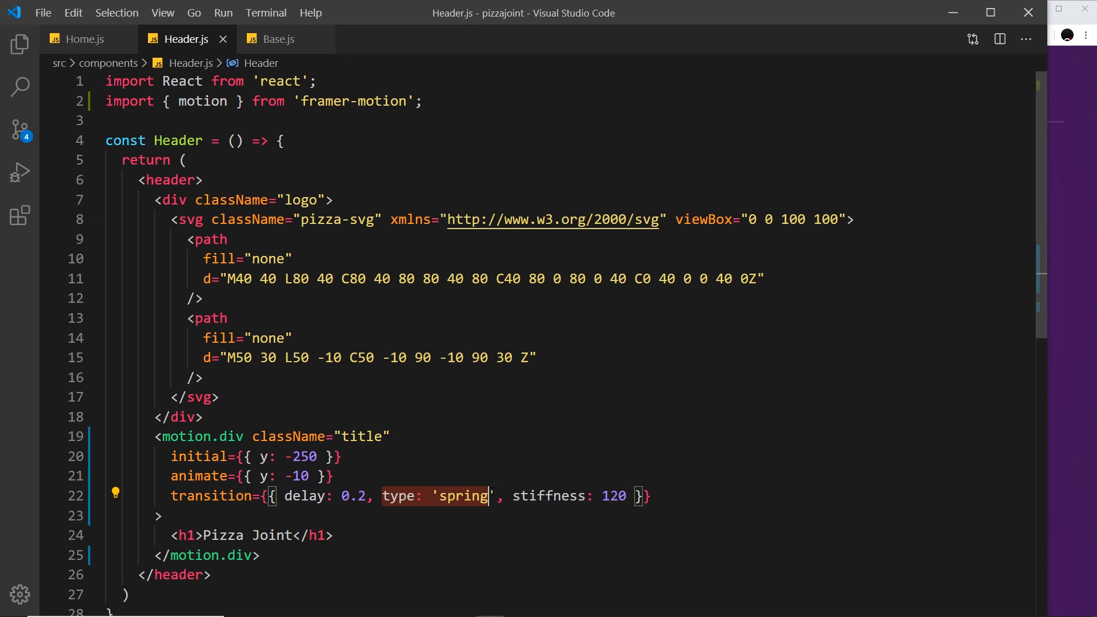
Look through Home.js and switch over to Base.js
left_click(79, 39)
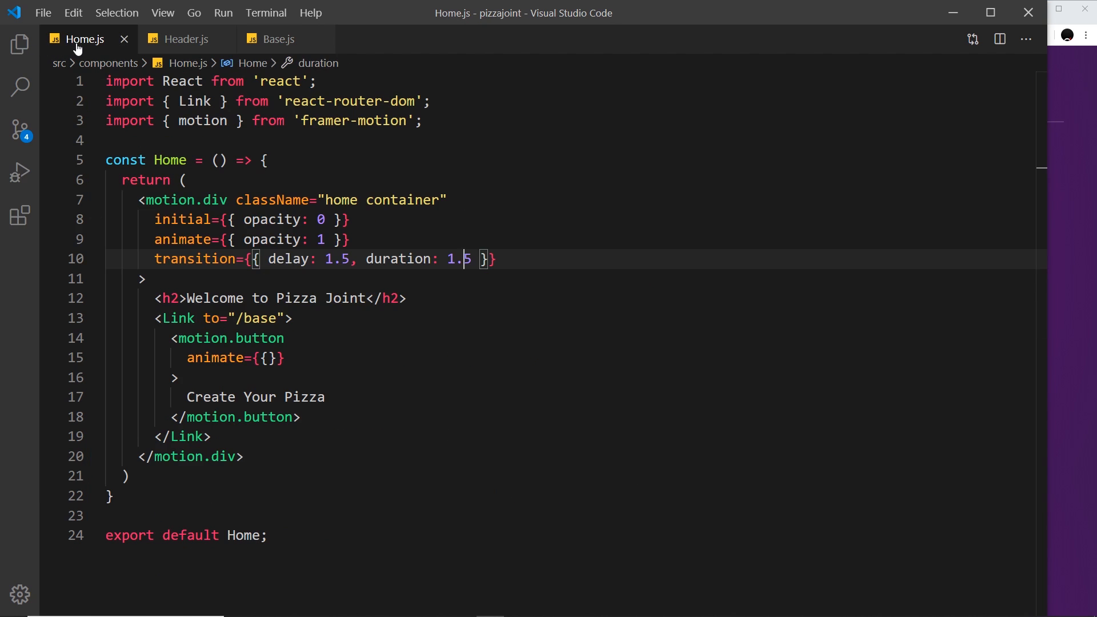
double_click(399, 260)
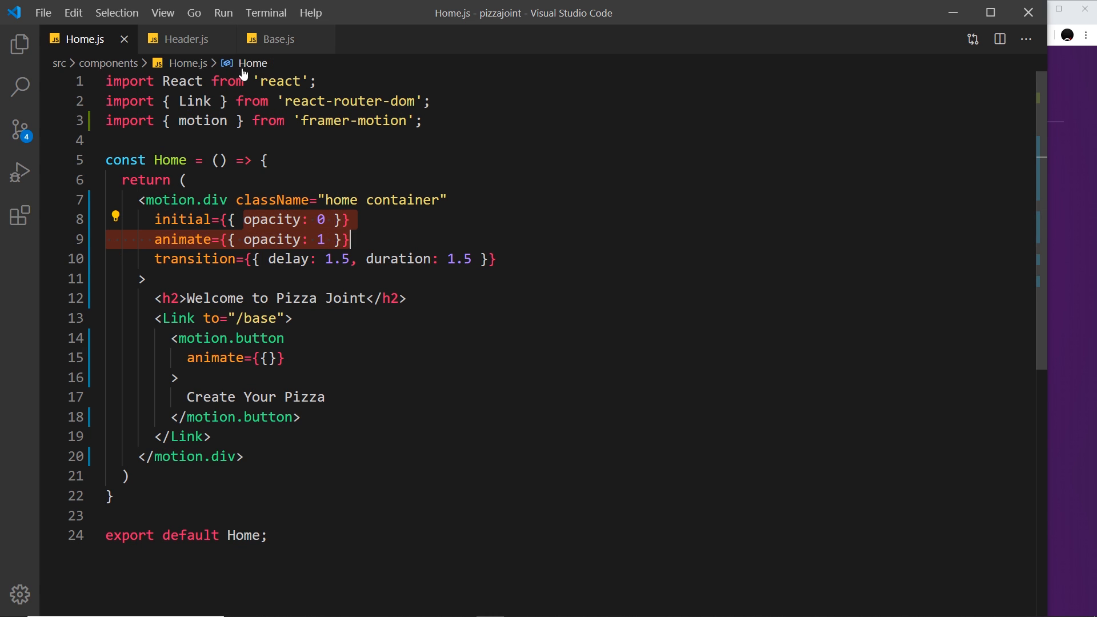
left_click(277, 39)
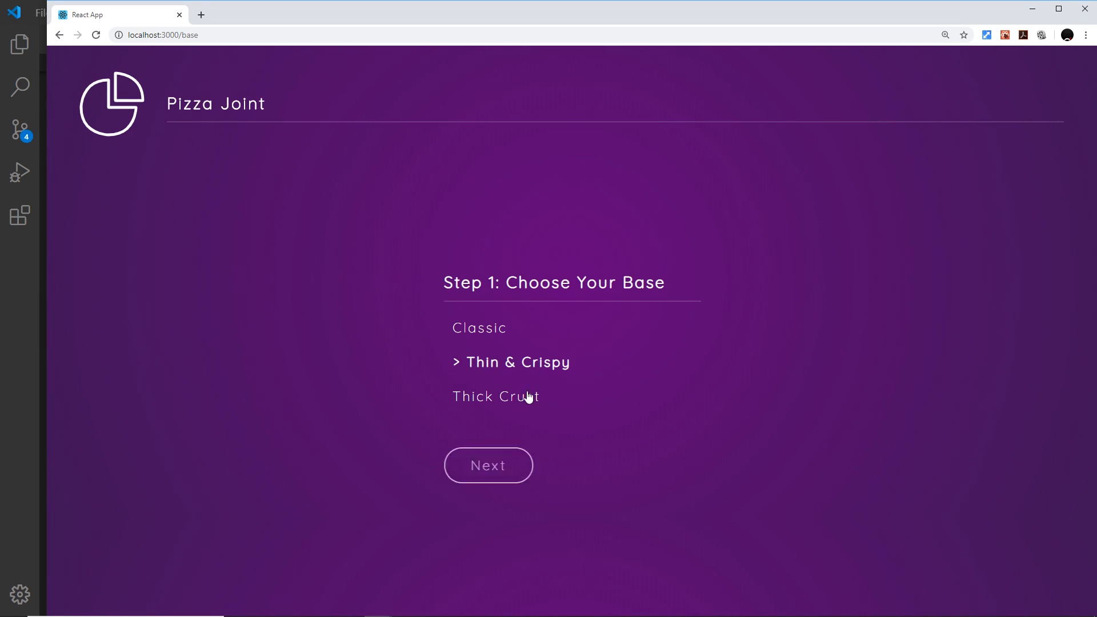
mouse_move(148, 136)
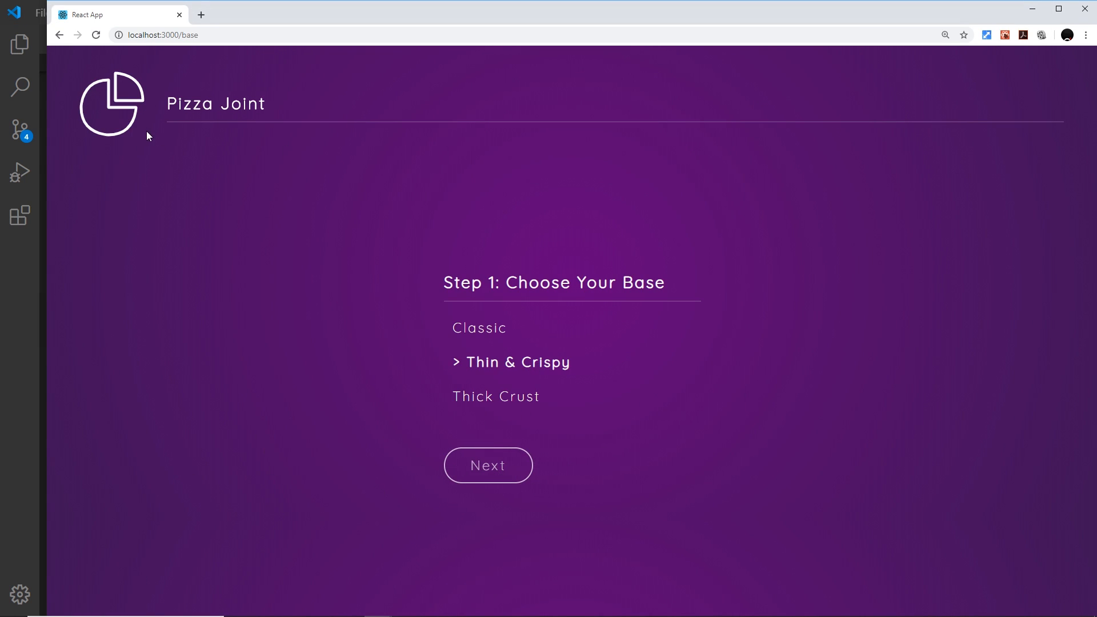
mouse_move(235, 480)
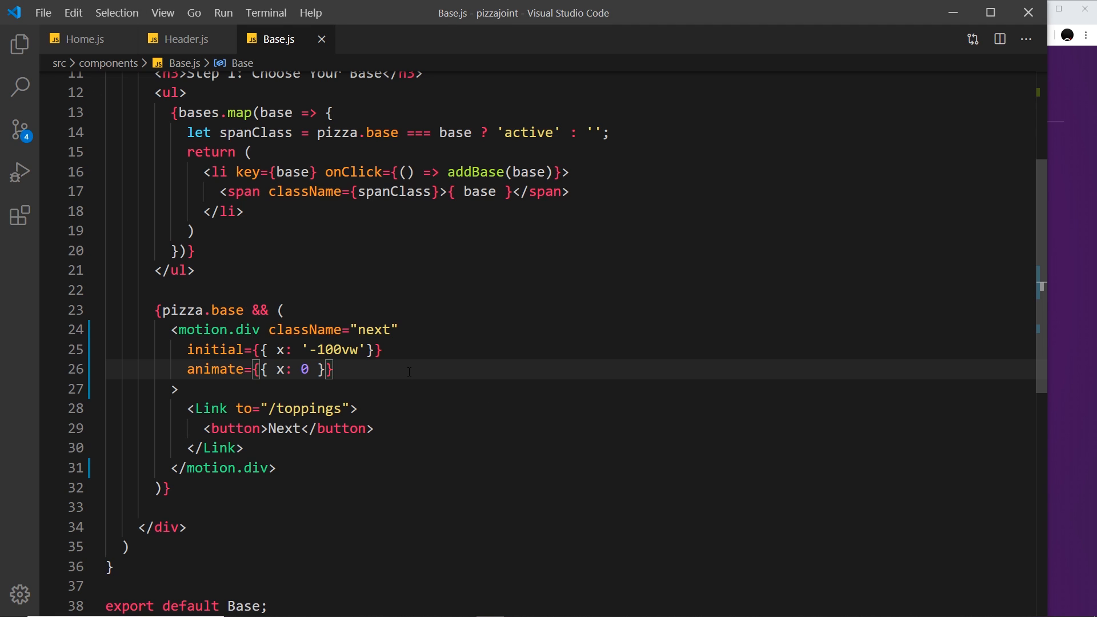
Give the Next motion.div transition={{ type: 'spring', stiffness: 120 }}
type("transition={{}}")
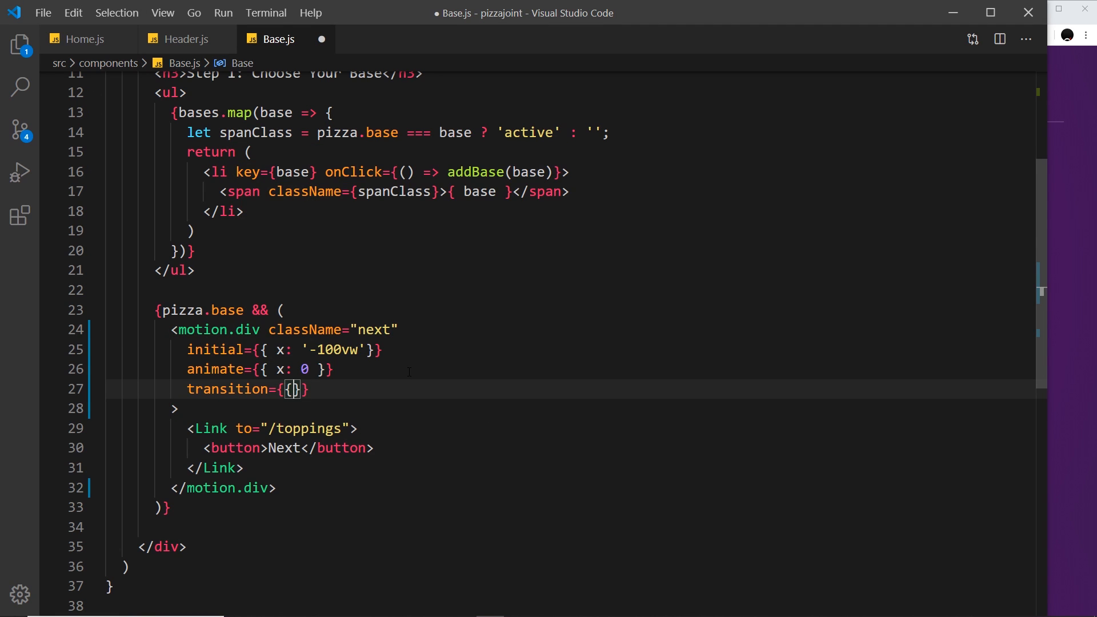
type("\" \"")
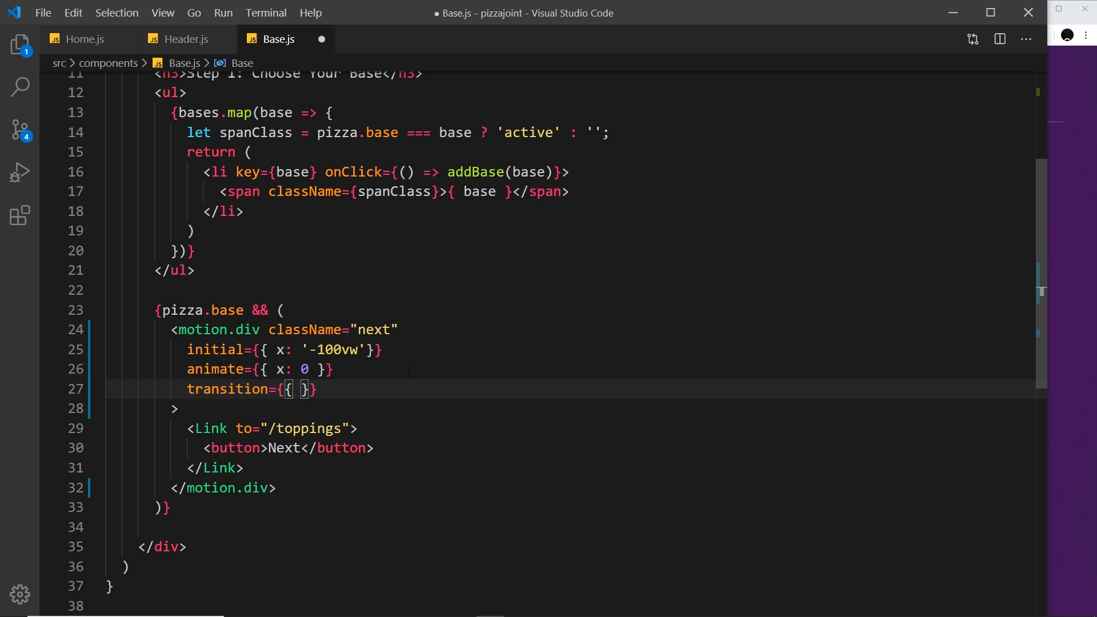
type("type")
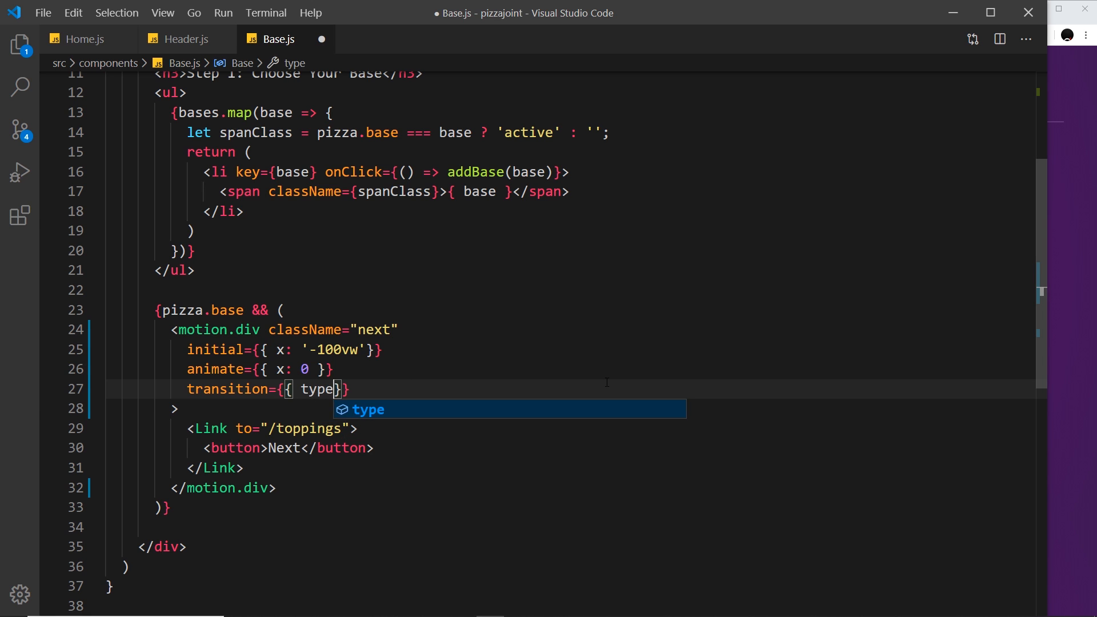
type(": 'spring'")
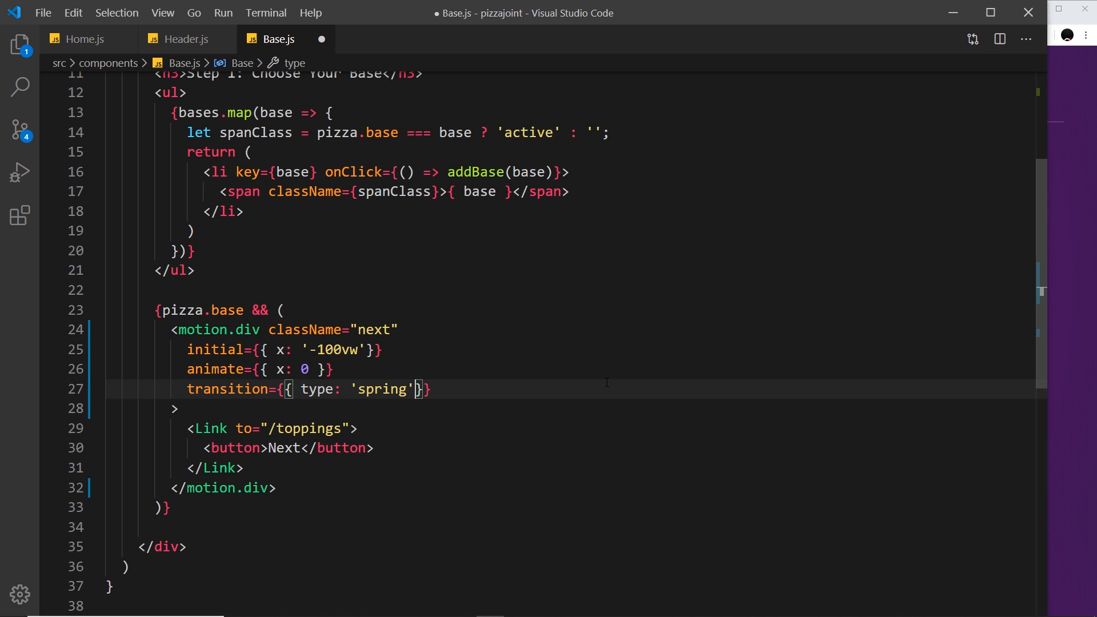
type(", stif")
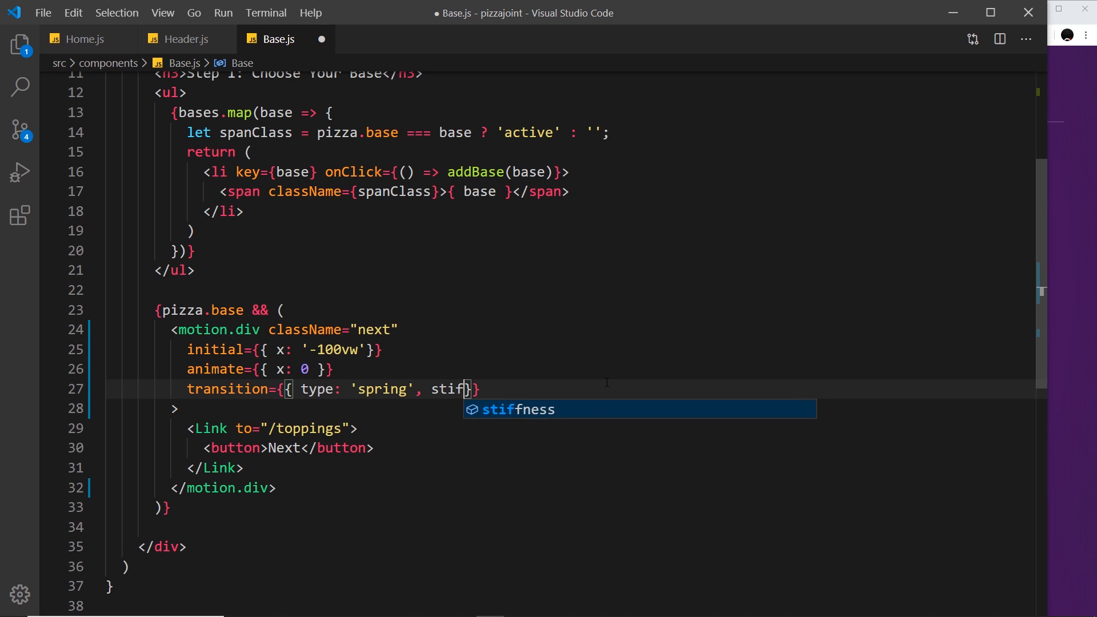
key("Tab")
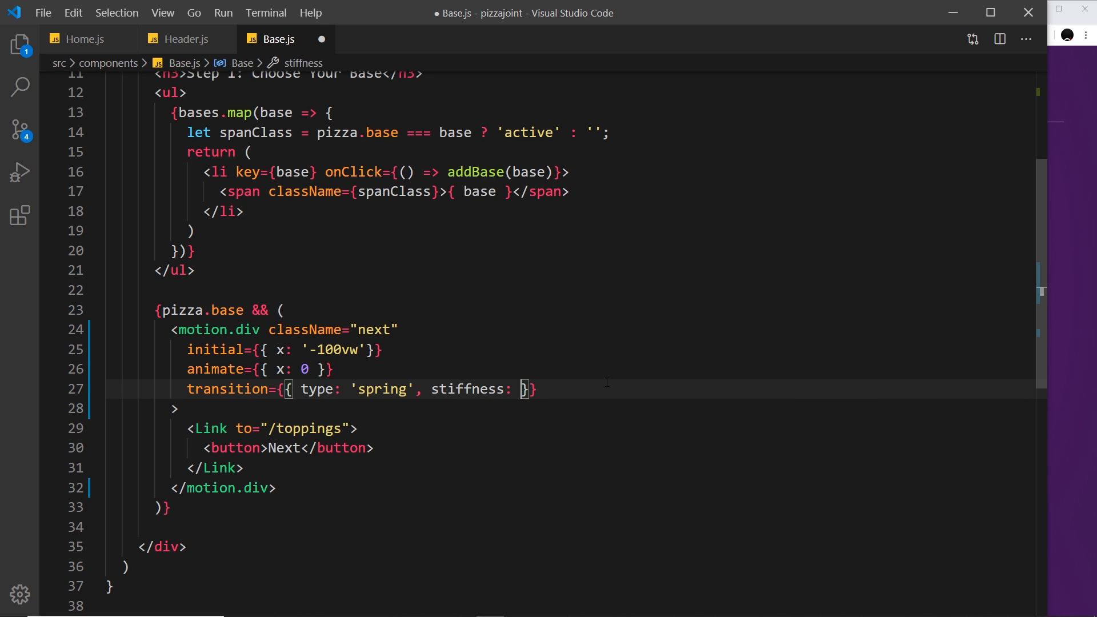
type("120")
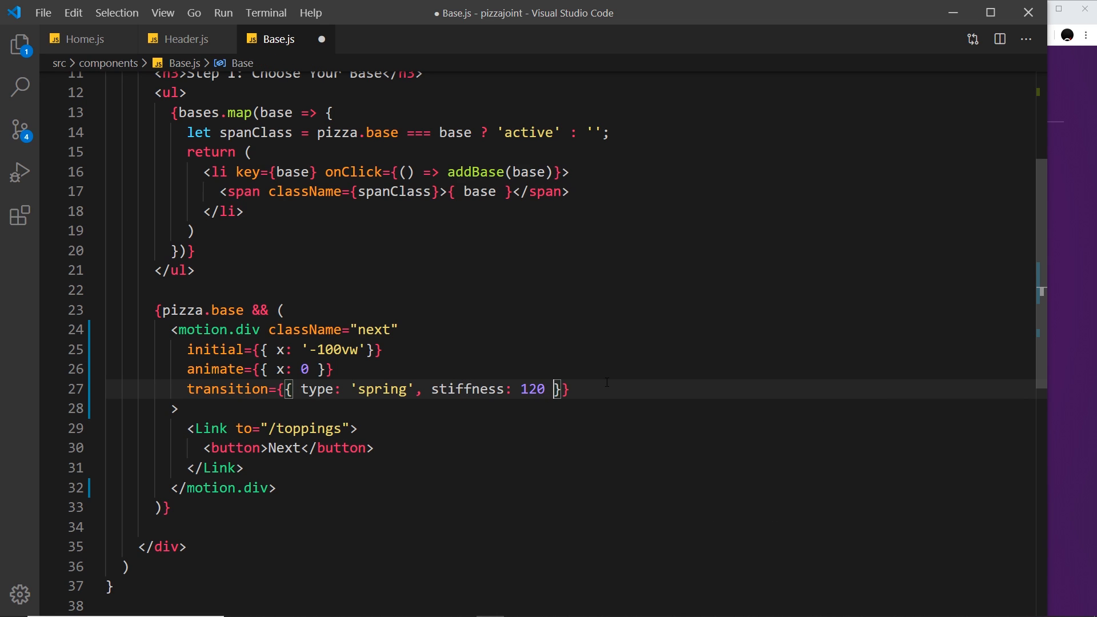
left_click_drag(172, 329, 570, 389)
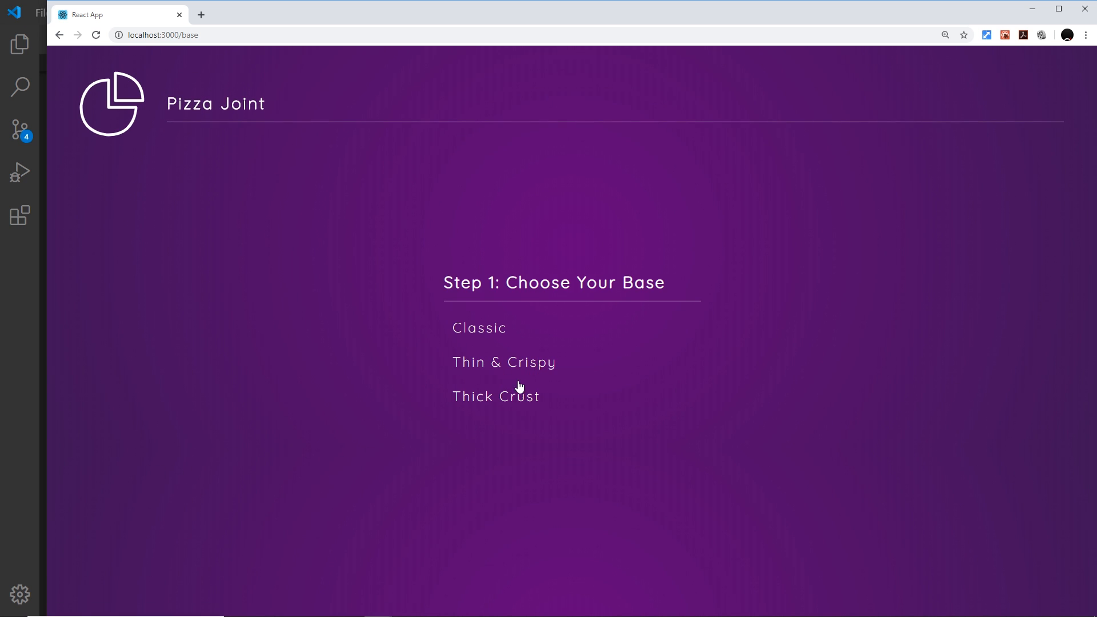
Choose the Thin & Crispy base so the Next button springs in
left_click(504, 363)
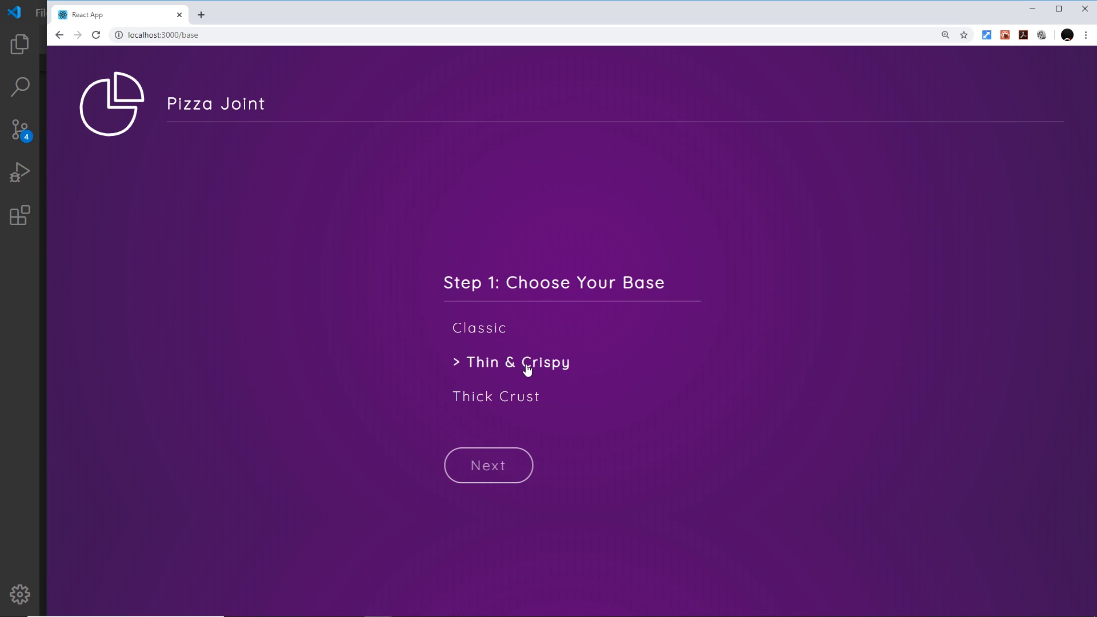
mouse_move(8, 432)
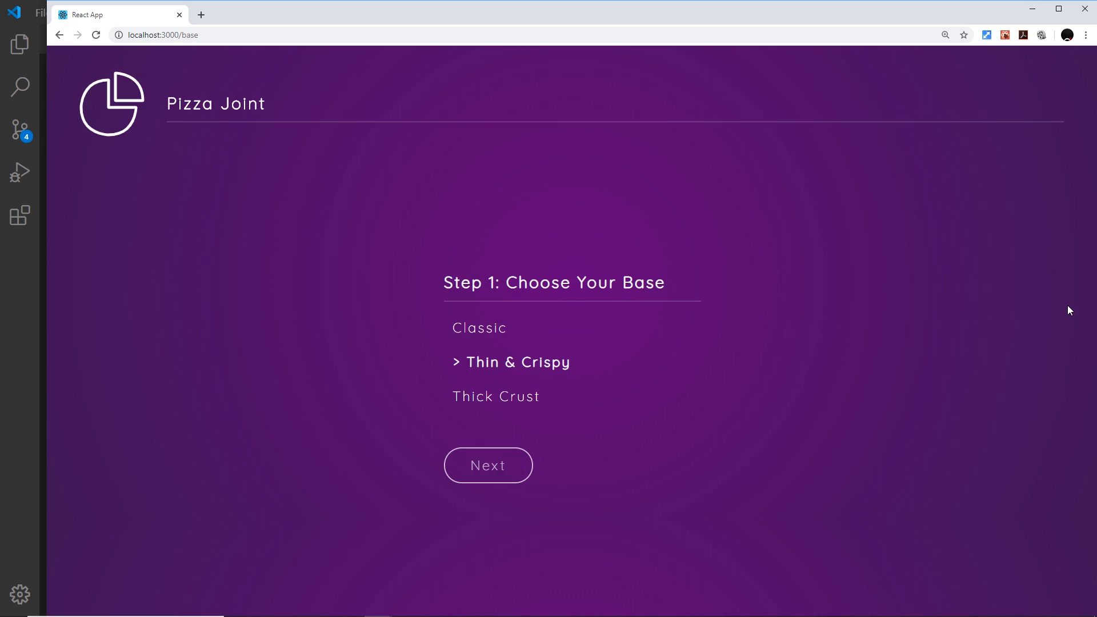
mouse_move(590, 321)
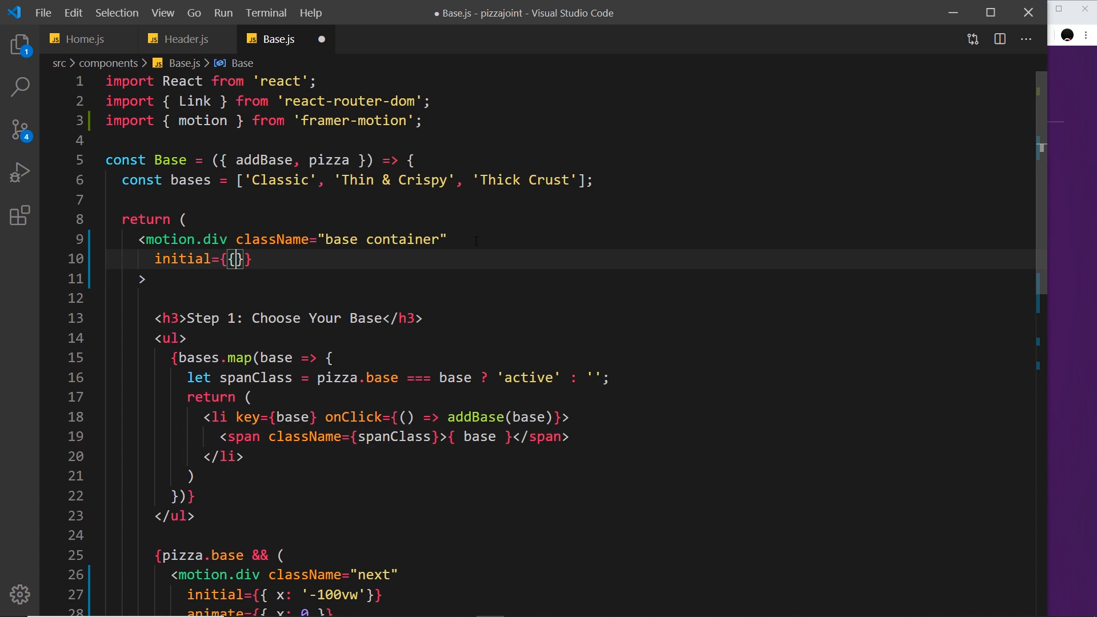
Give the base container initial={{ x: '100vw' }} so it starts off-screen right
type("x")
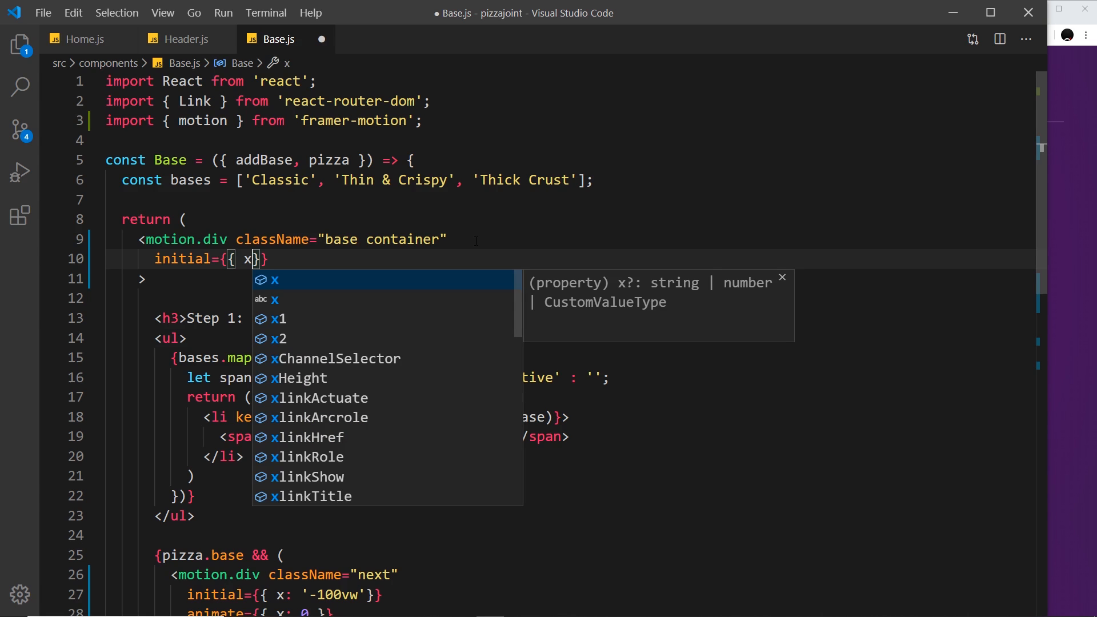
type(":")
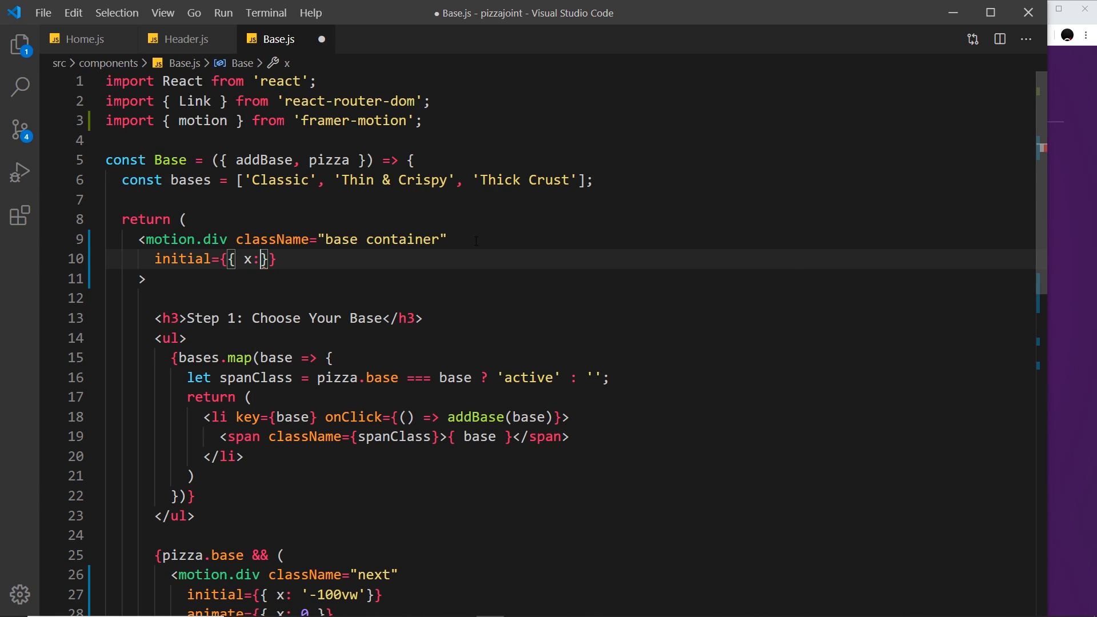
type("'")
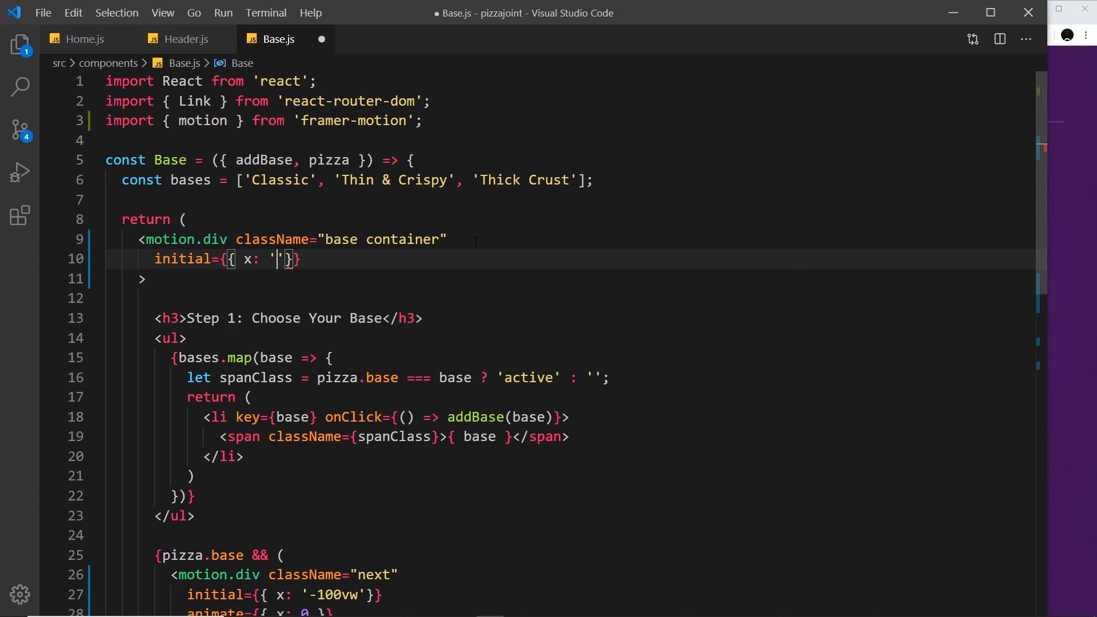
type("-100v")
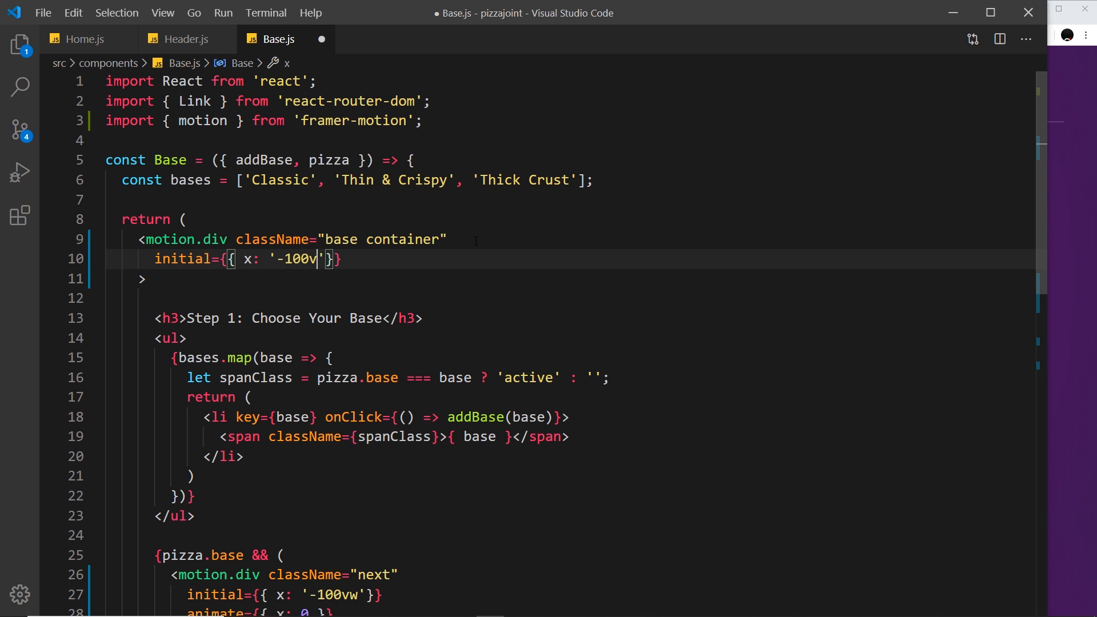
type("w")
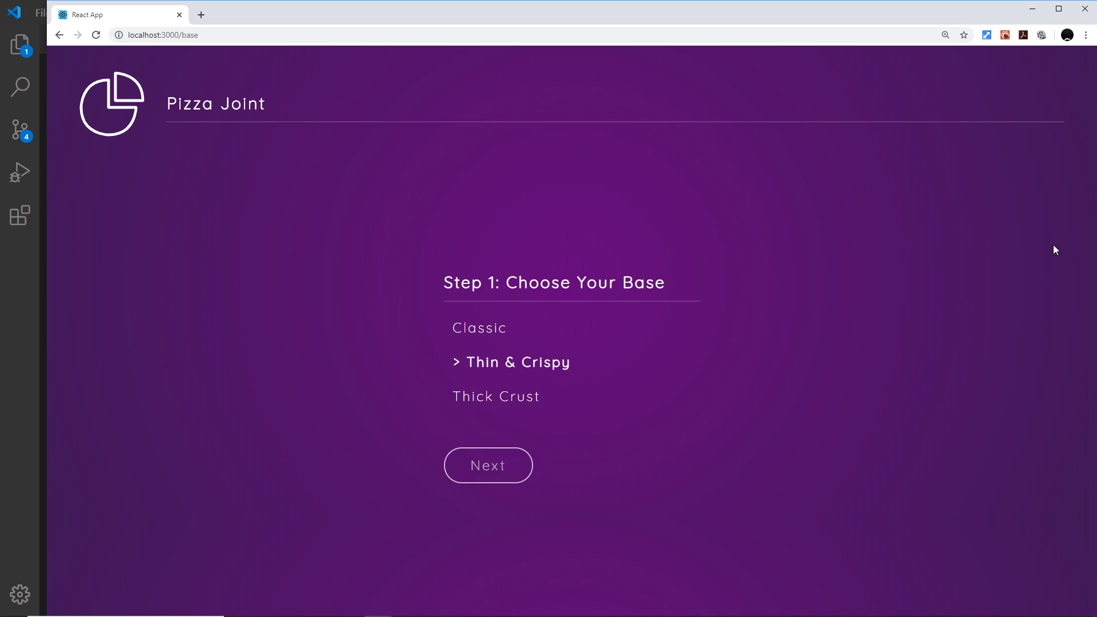
mouse_move(674, 338)
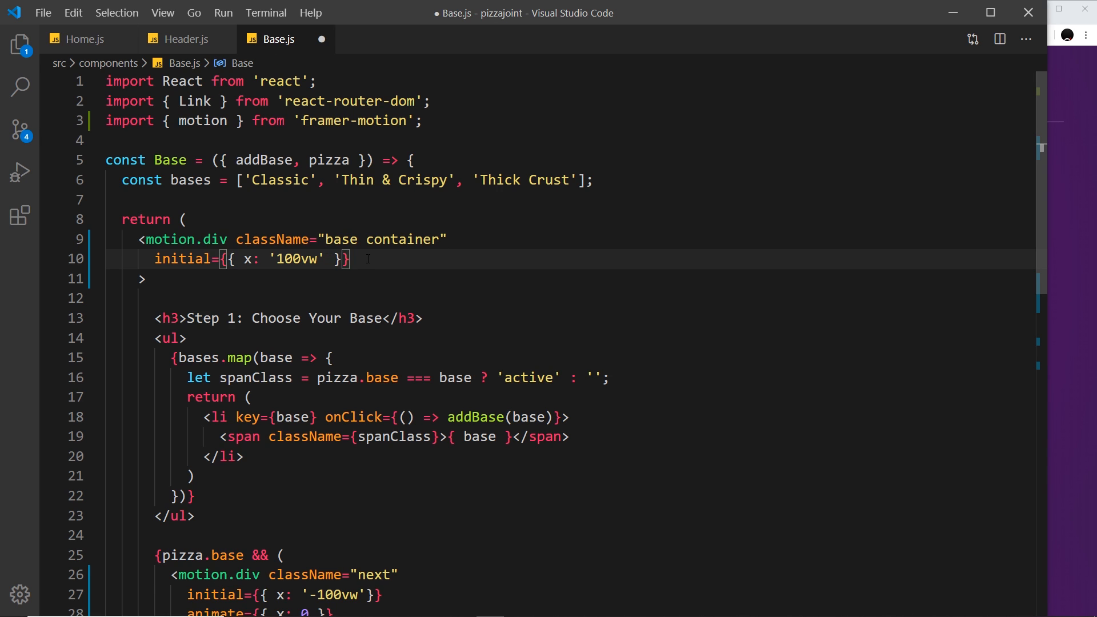
Add animate={{ x: 0 }} and begin the base container's transition prop
type("animate={{}}")
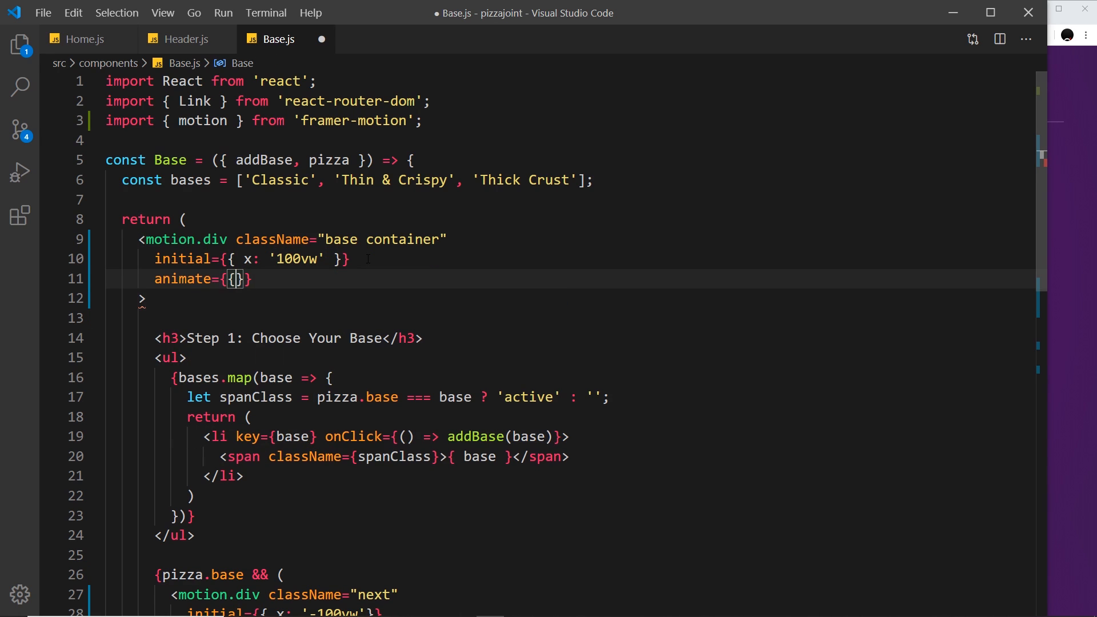
type("x:")
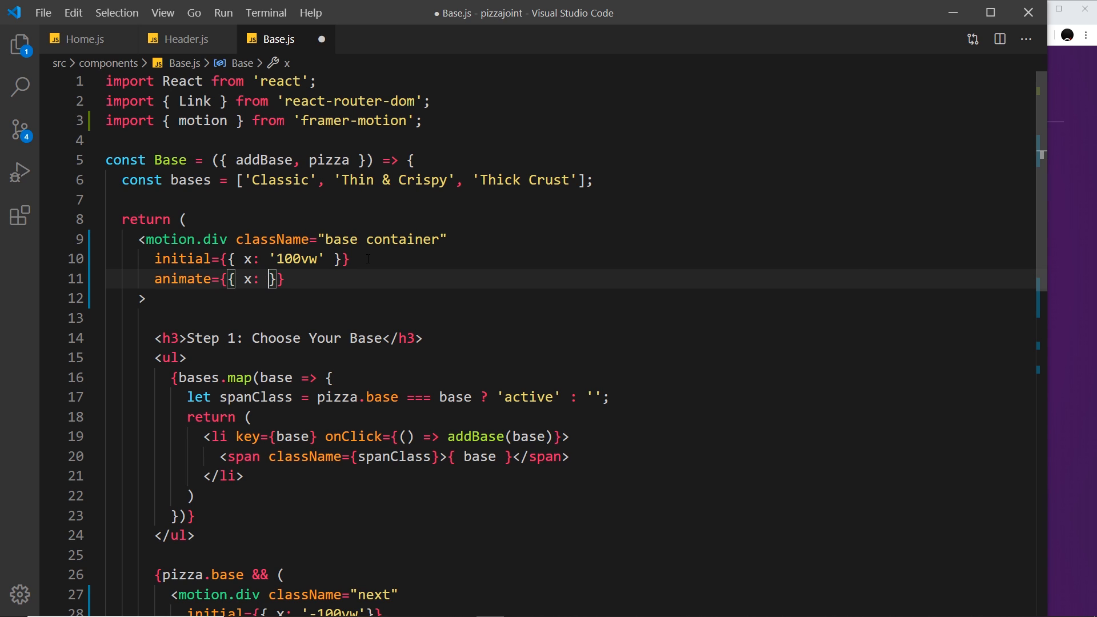
type("0")
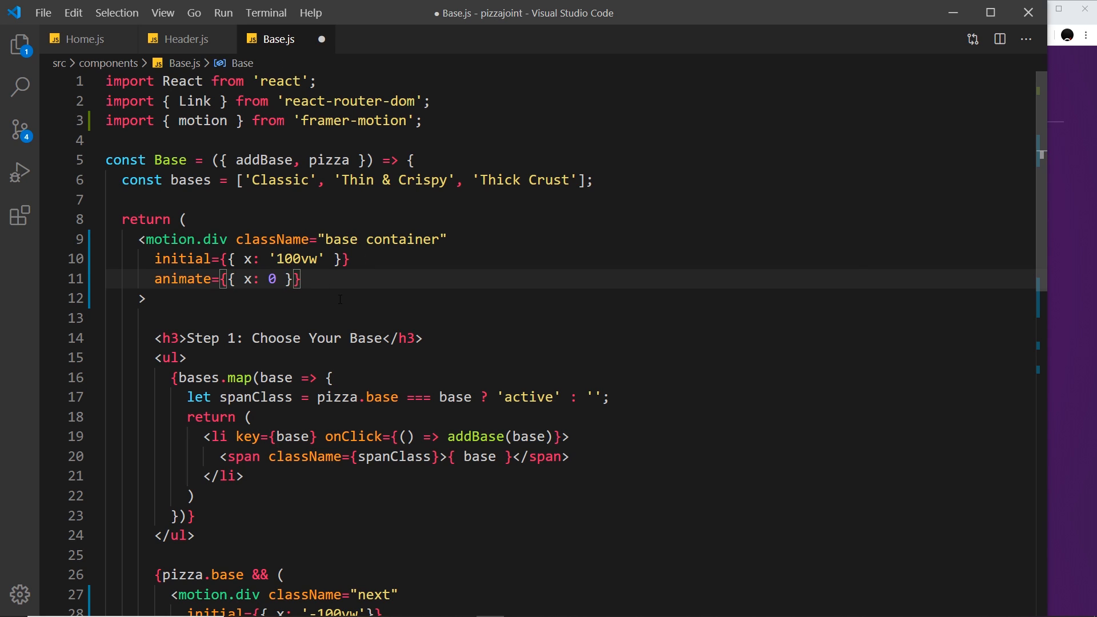
type("transition=")
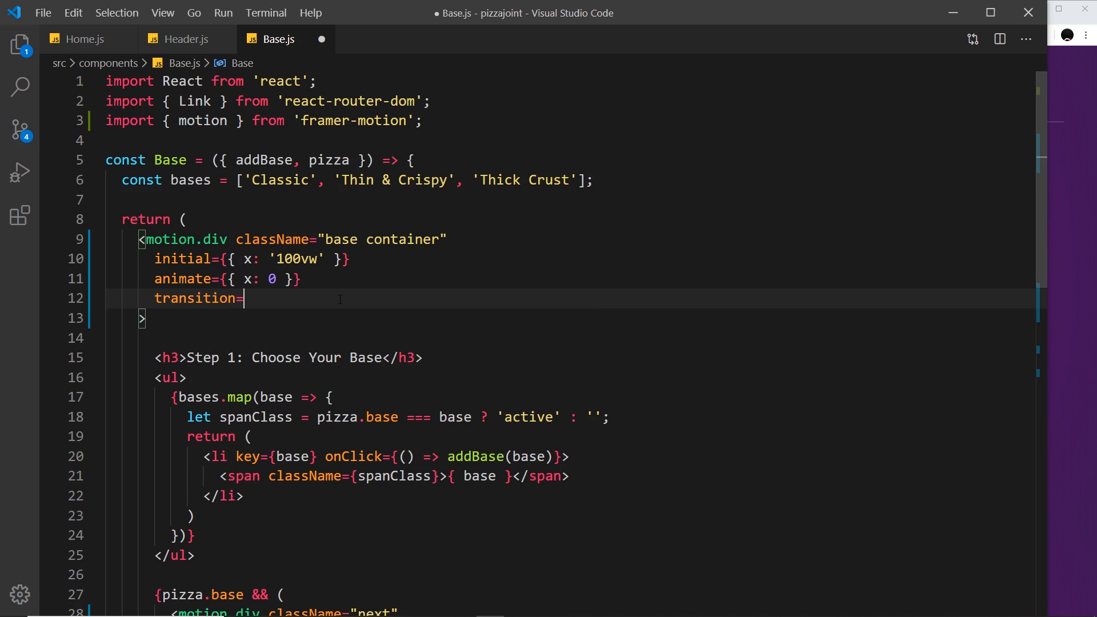
type("{{ tye}}")
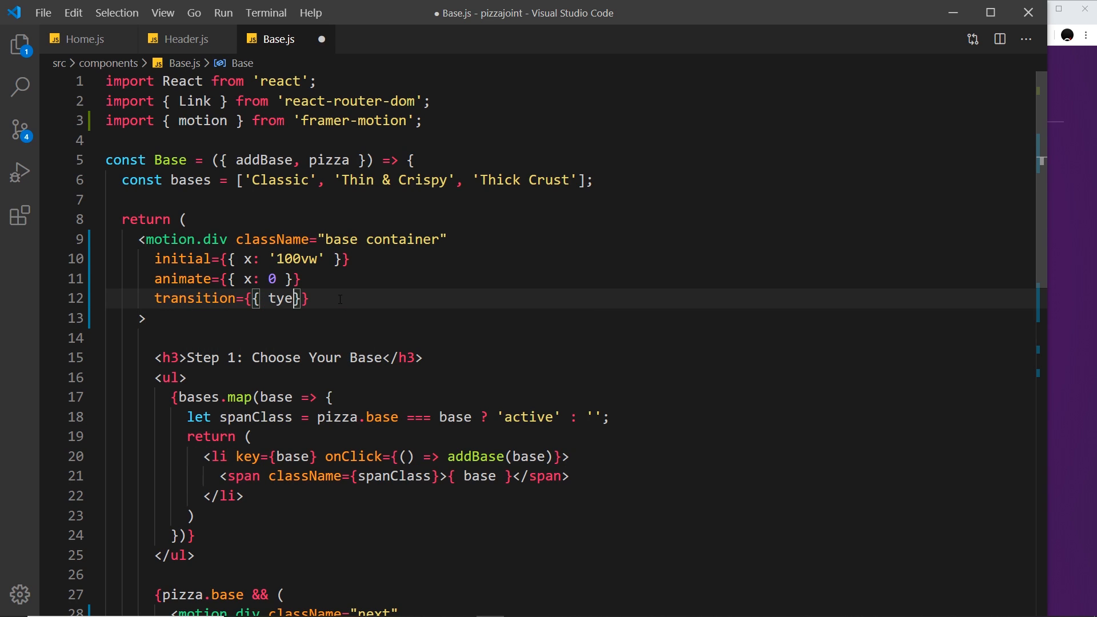
type("pe:")
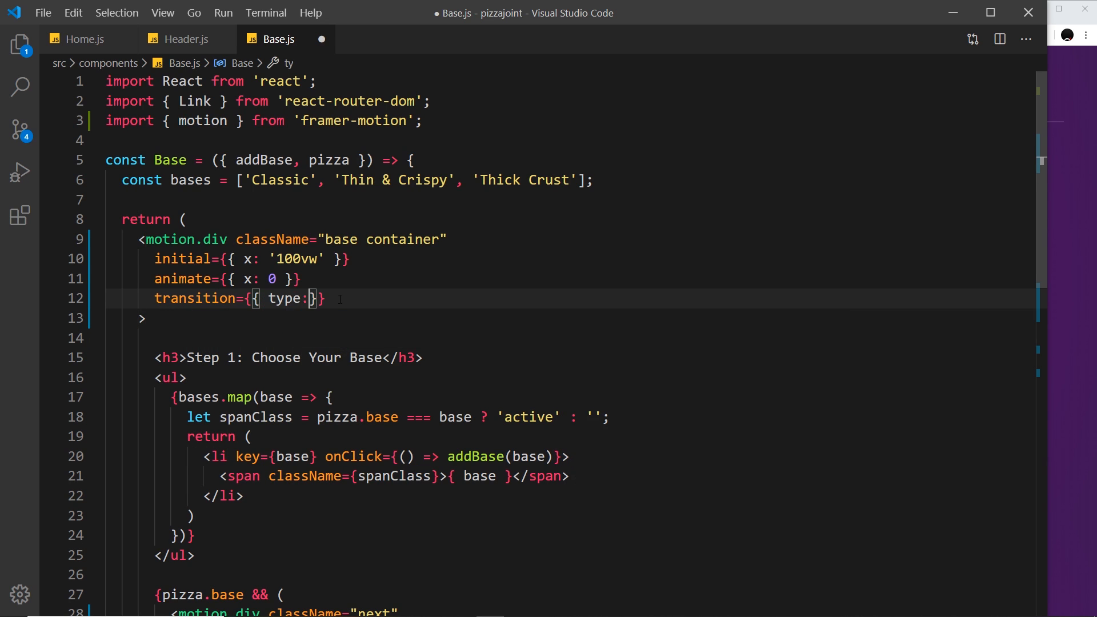
Set the transition to type 'spring' with delay 0.5 and save Base.js
type("'spring'")
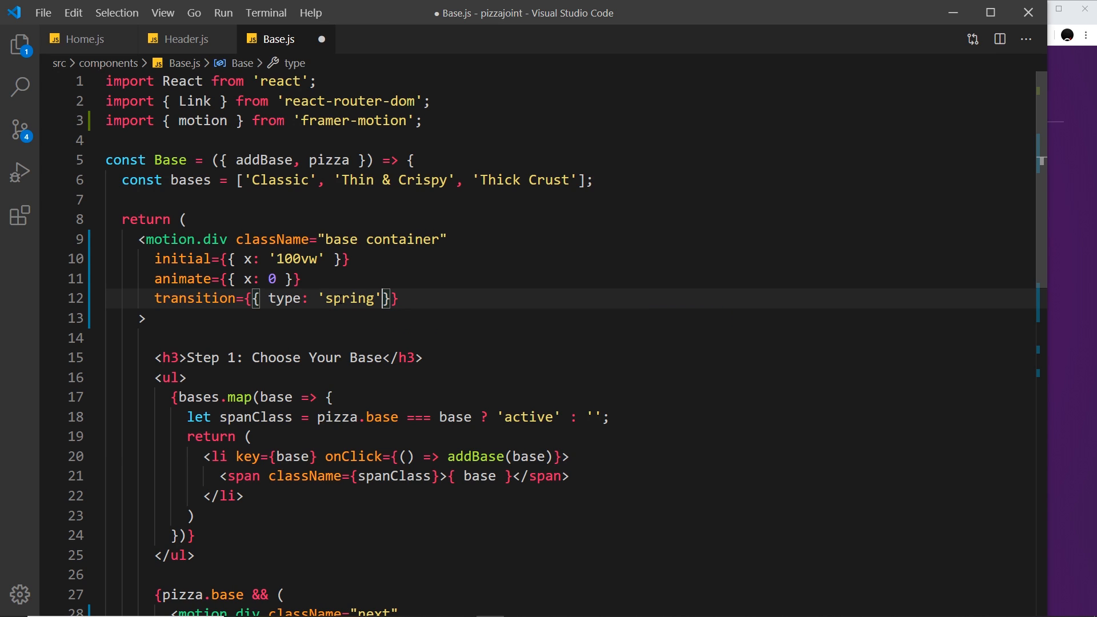
type(",")
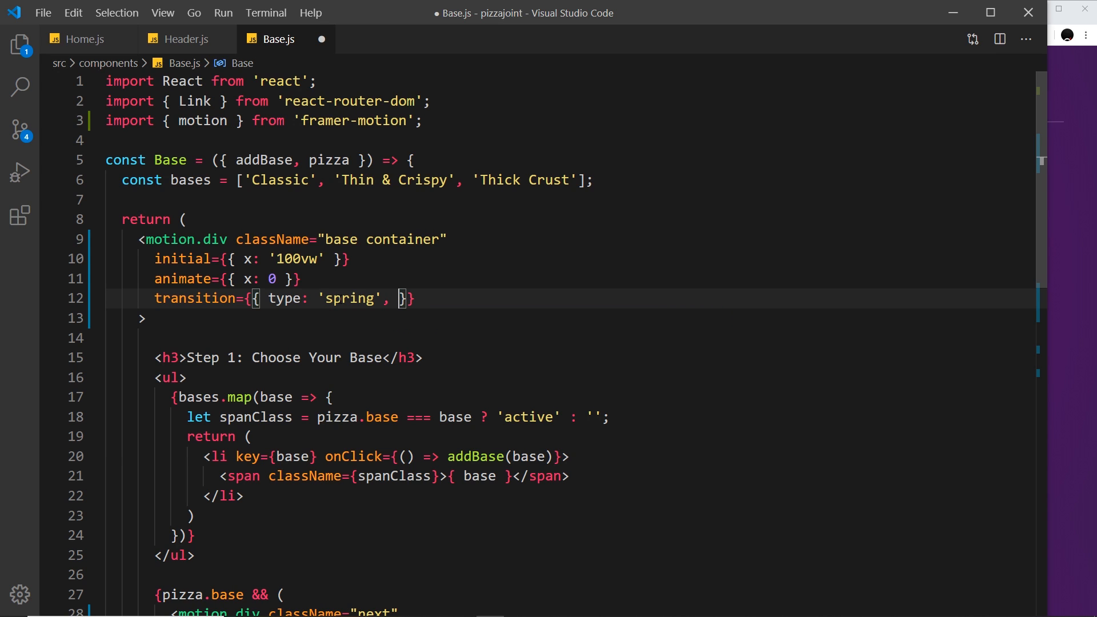
type("delay:")
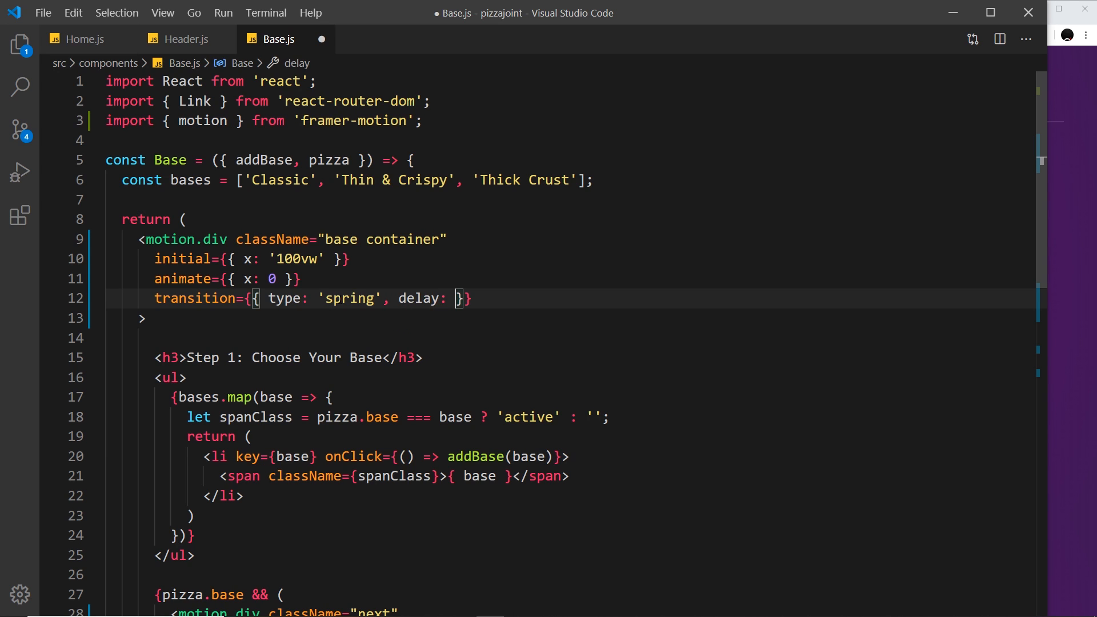
type("0.5")
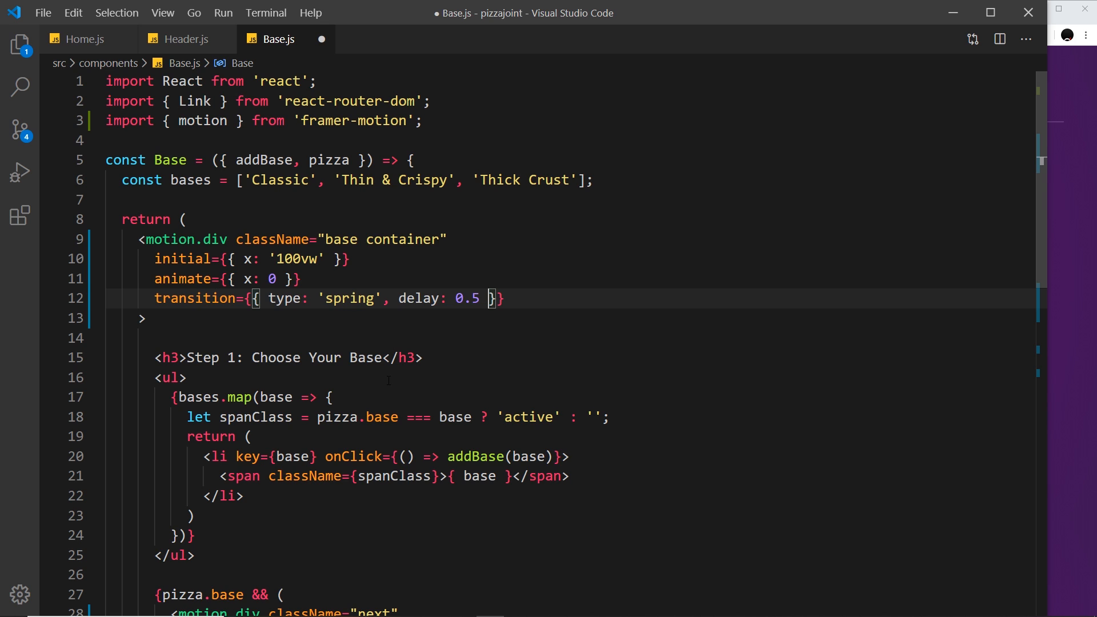
mouse_move(969, 310)
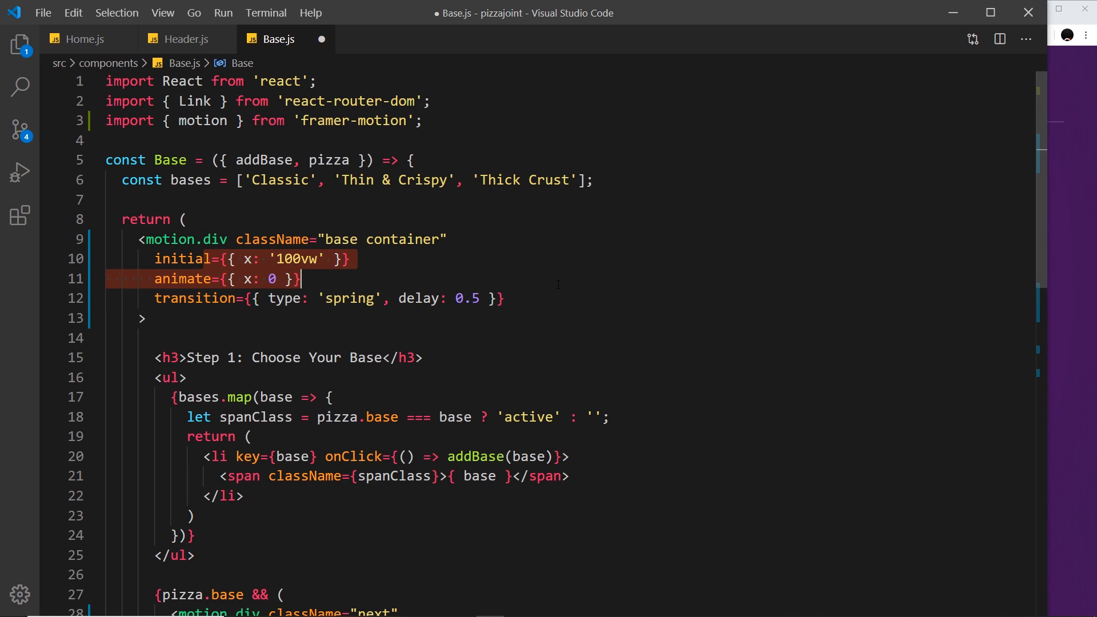
key("ctrl+s")
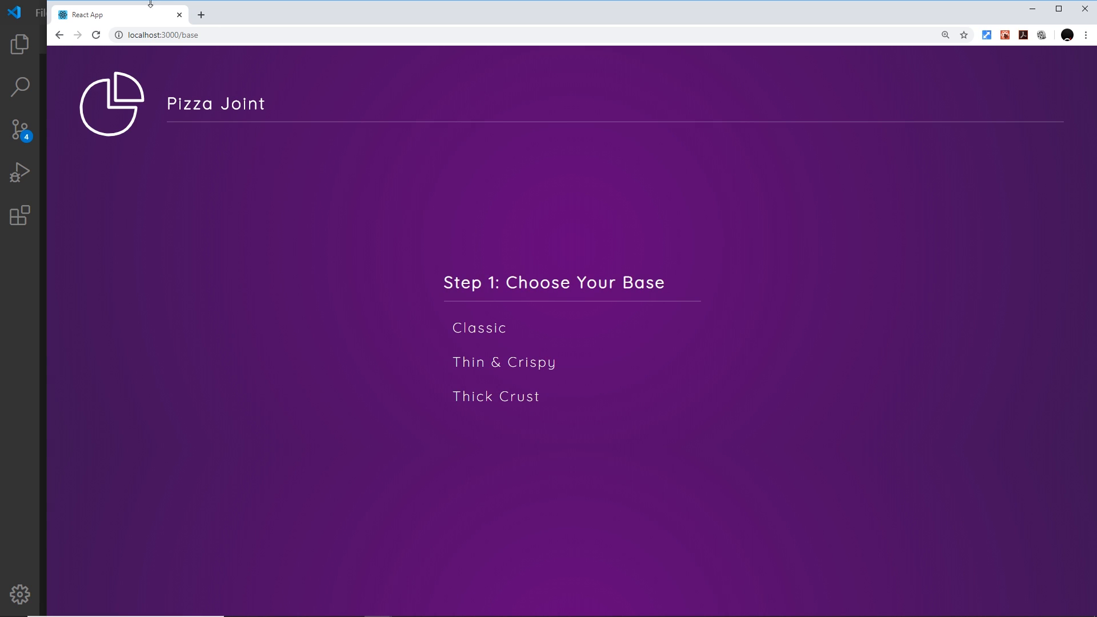
Return to the welcome page and choose Create Your Pizza to reload the base page
left_click(58, 36)
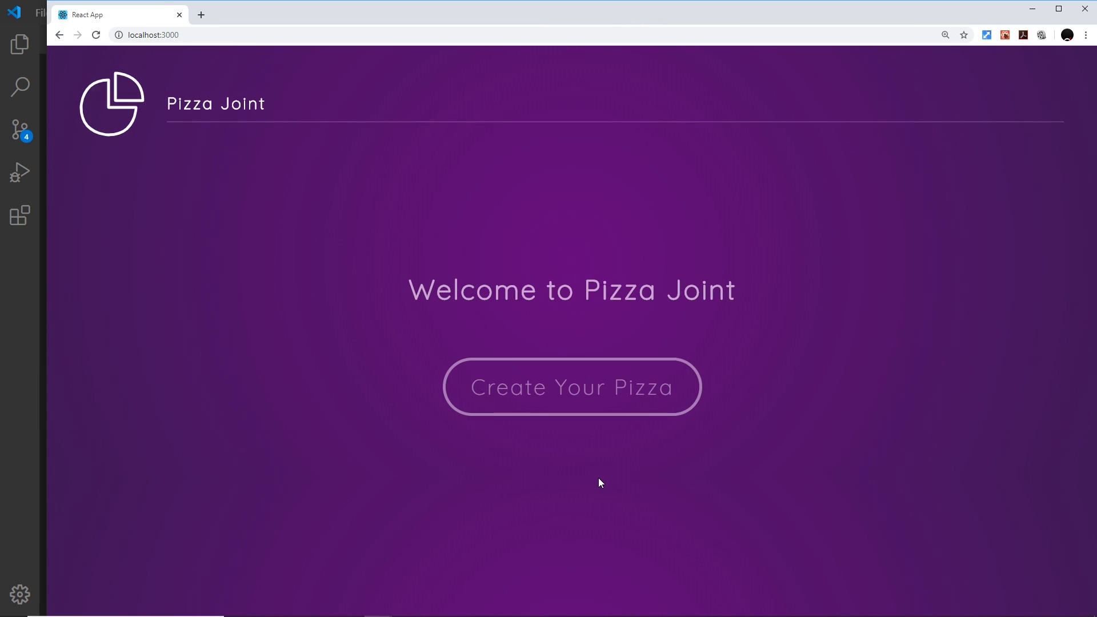
left_click(571, 387)
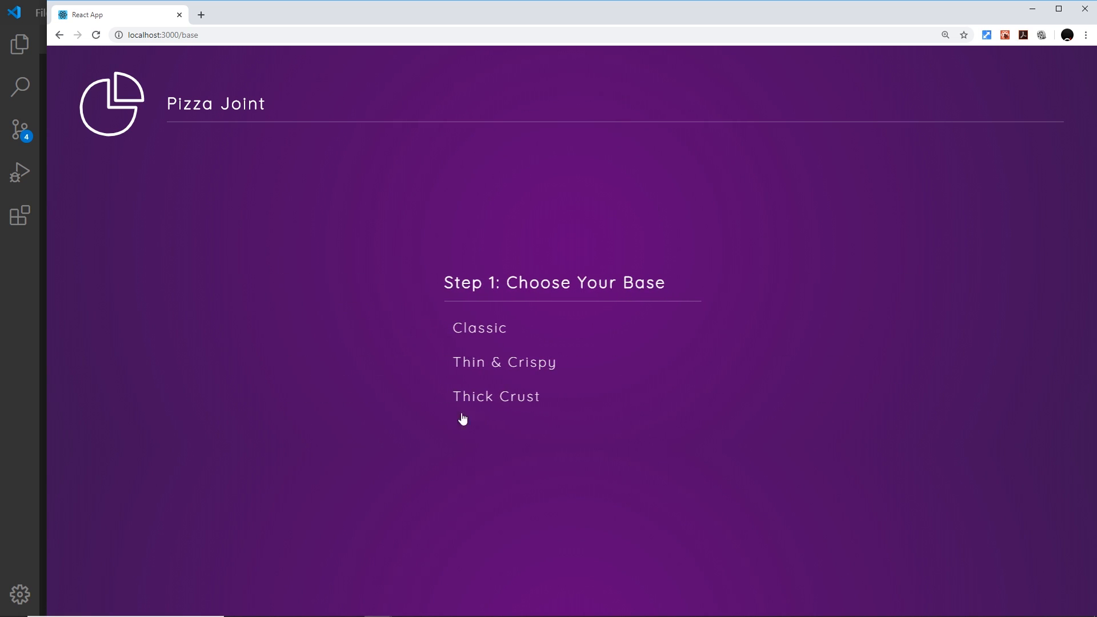
mouse_move(647, 312)
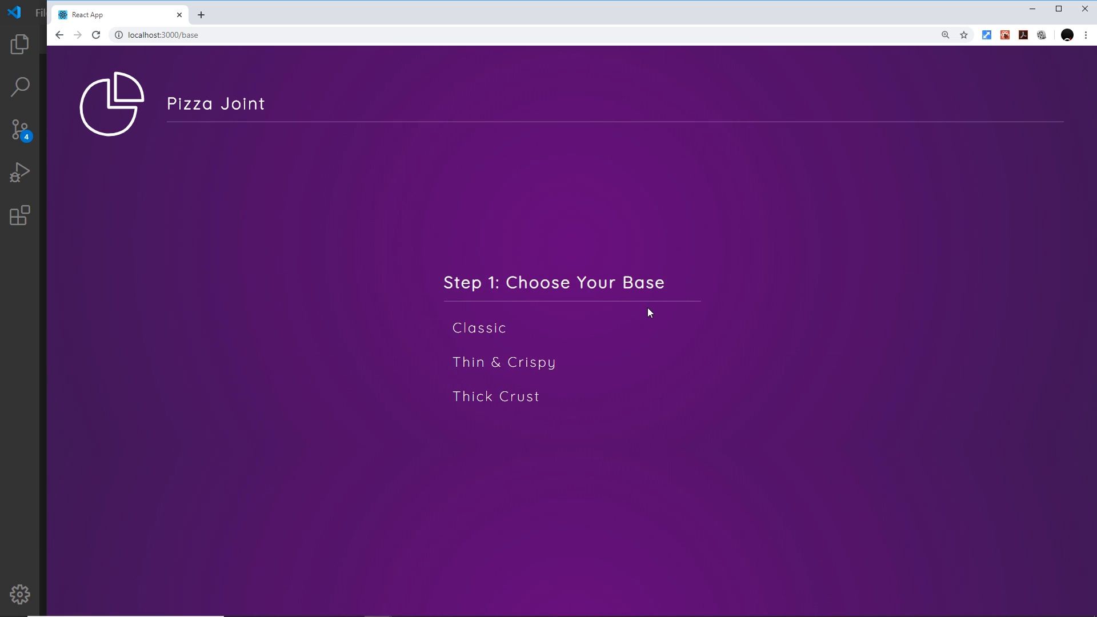